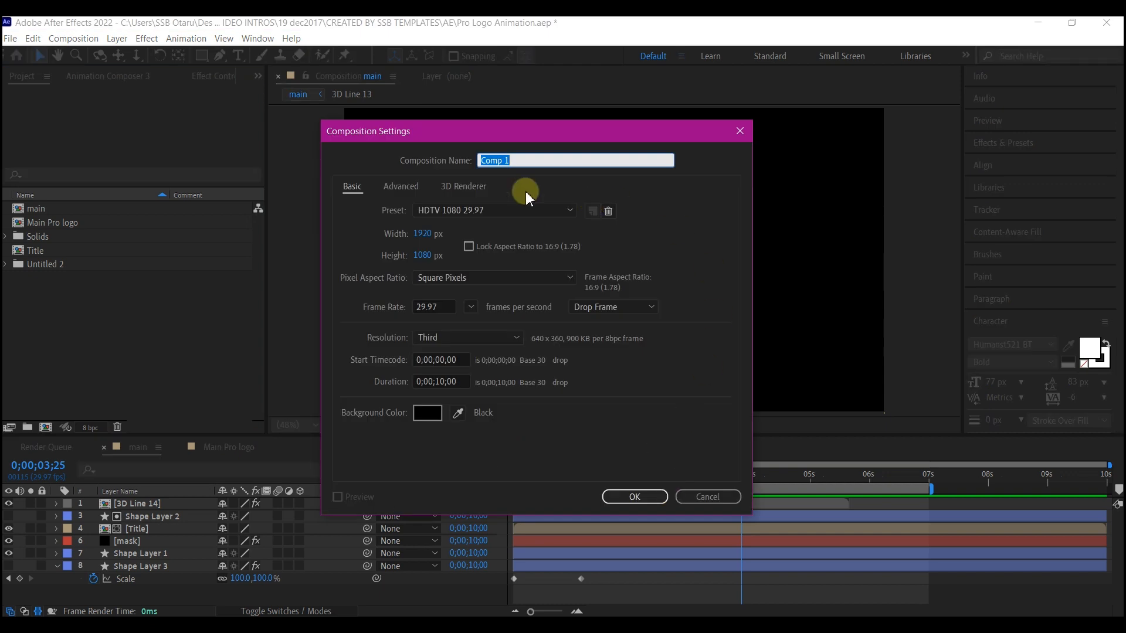
mouse_move(600, 210)
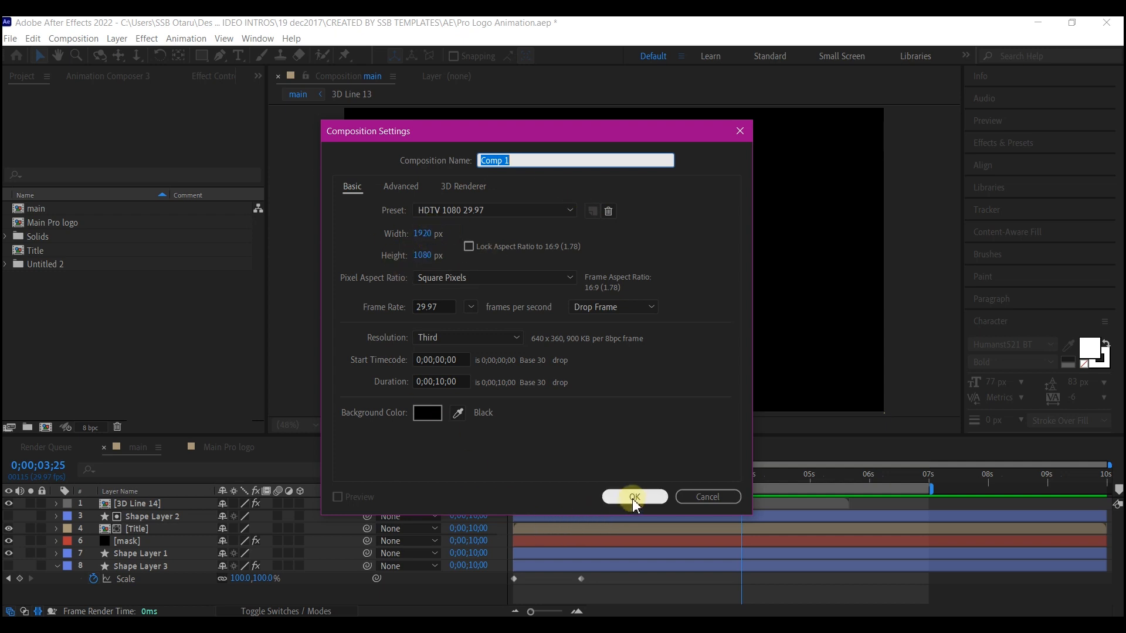
- Confirm Comp 1 as a 1920×1080, 29.97 fps, 10-second composition
left_click(633, 497)
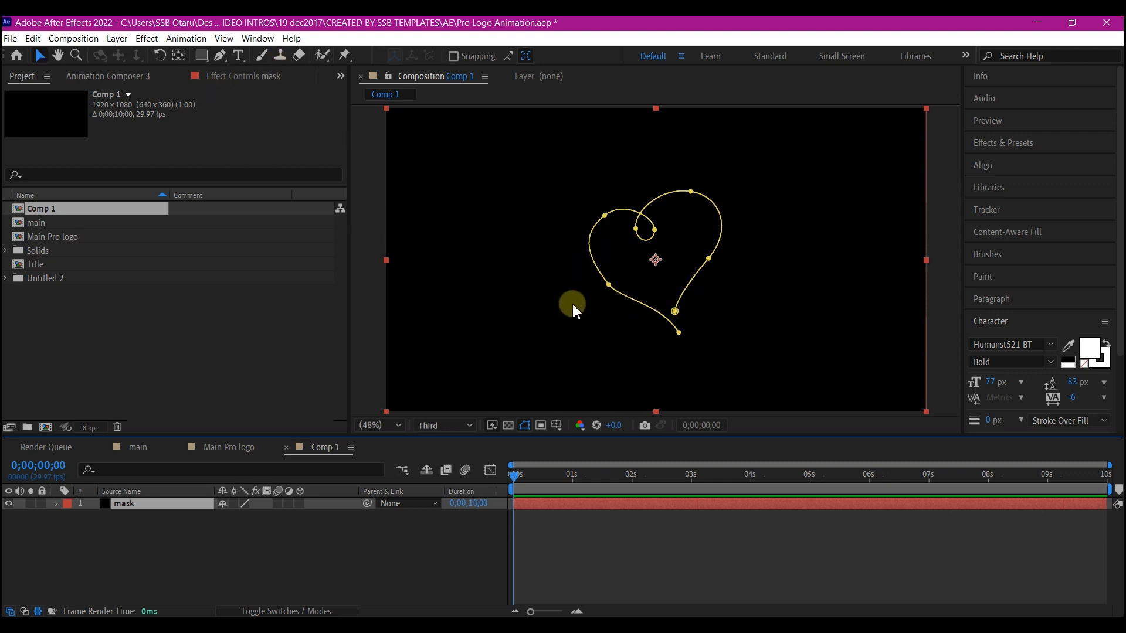
- With the Pen tool, continue the heart mask into a large looping path with curved handles
left_click_drag(572, 301, 619, 288)
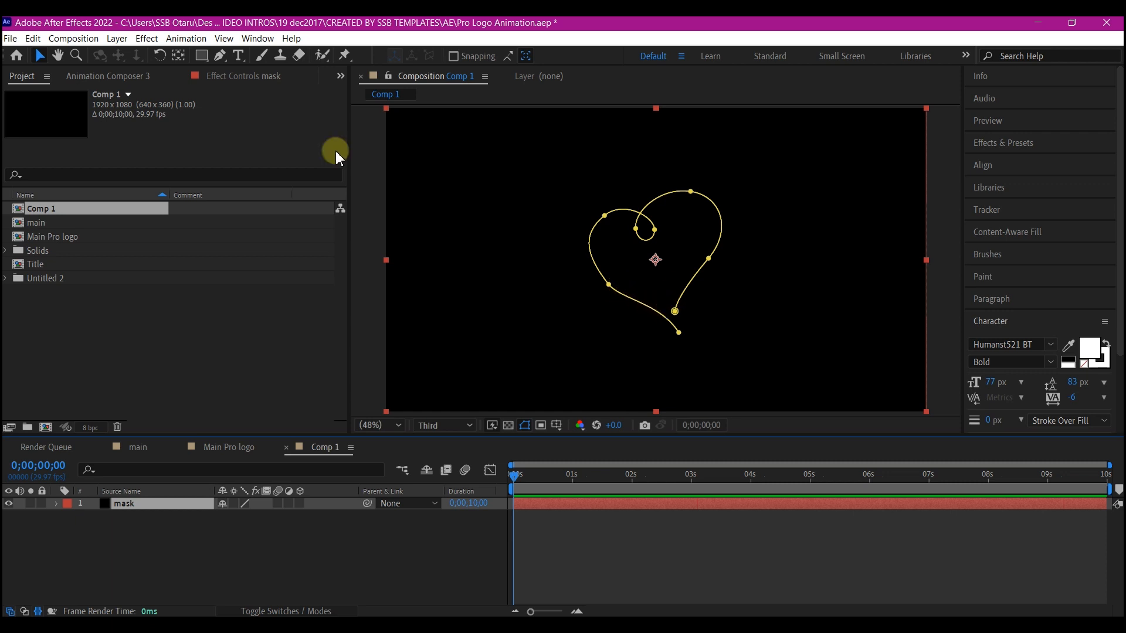
left_click(221, 55)
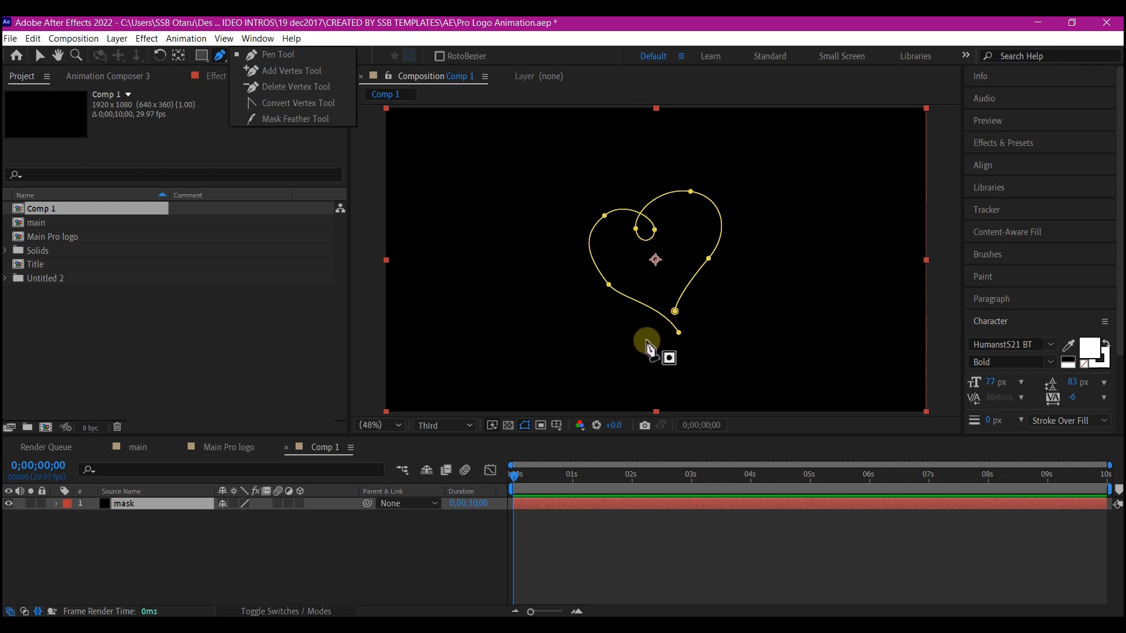
left_click(277, 54)
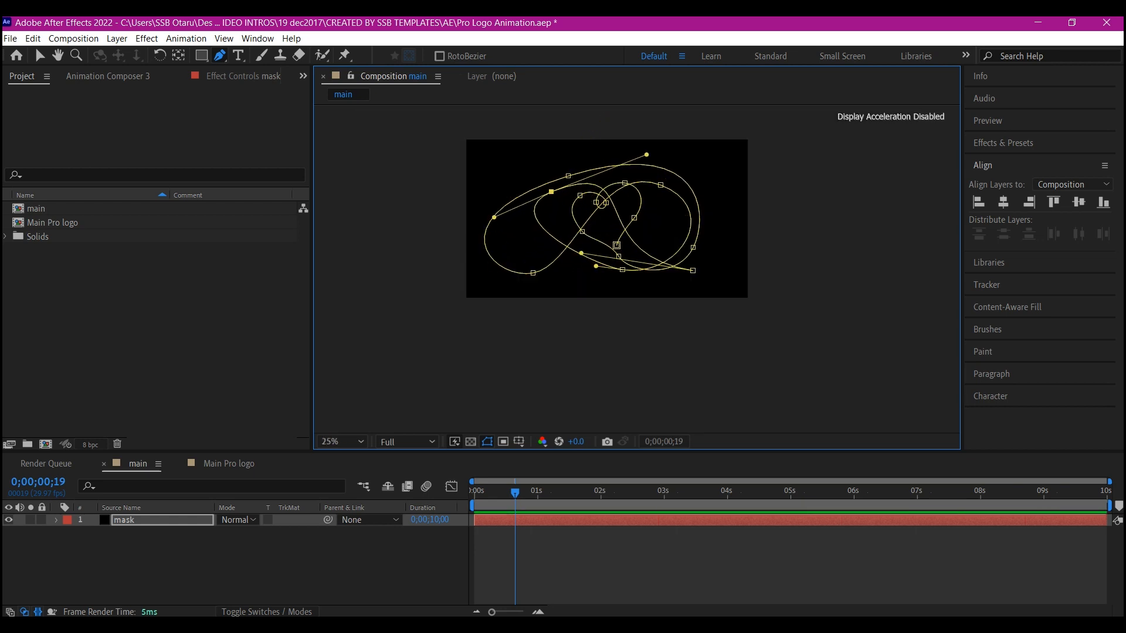
left_click(339, 441)
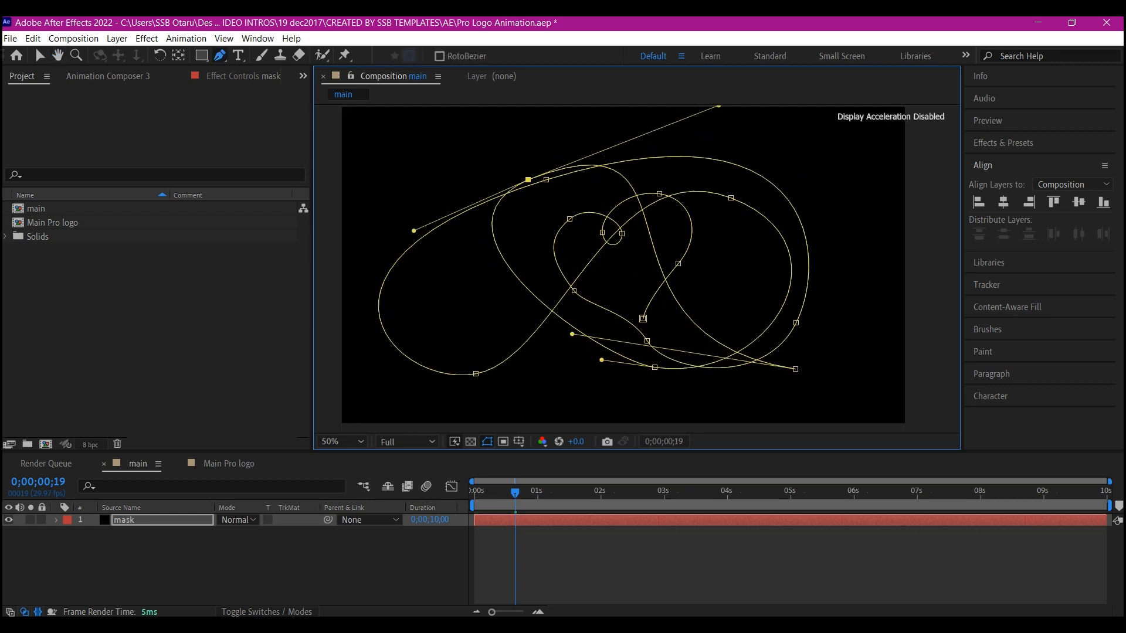
left_click_drag(527, 179, 521, 174)
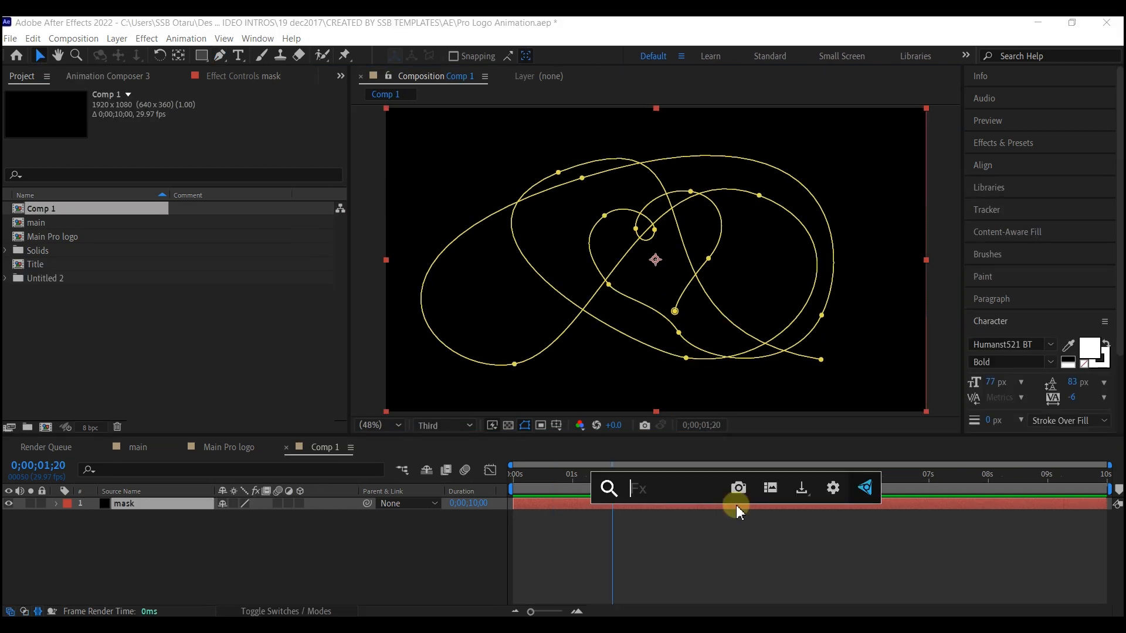
- Apply the Thicc Stroke effect to the mask layer and show its Effect Controls
type("thic")
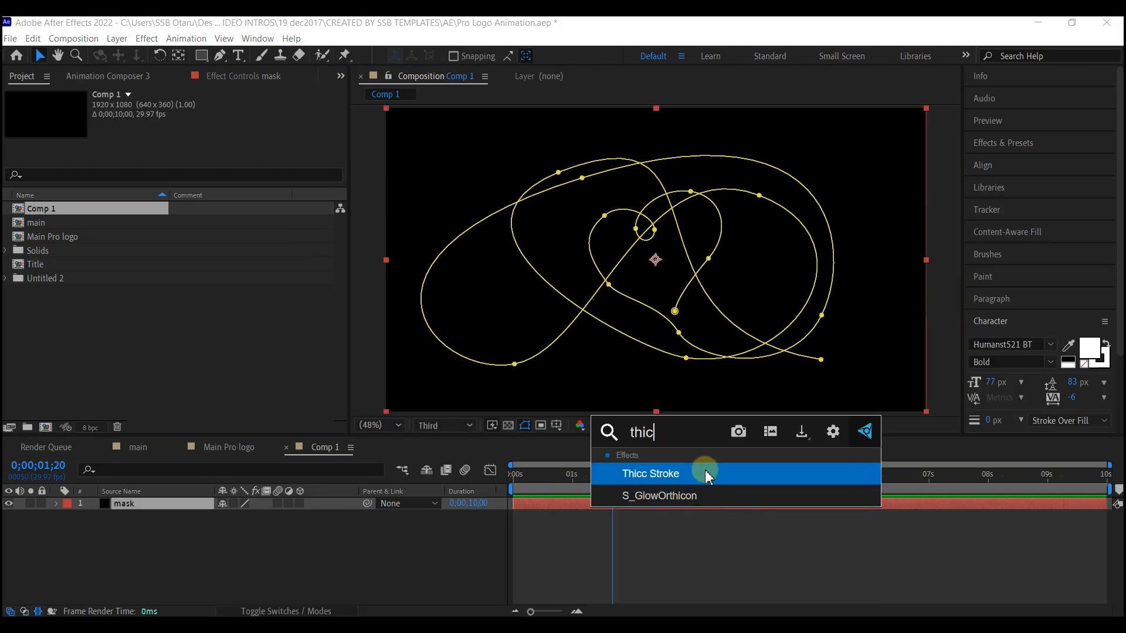
left_click(649, 473)
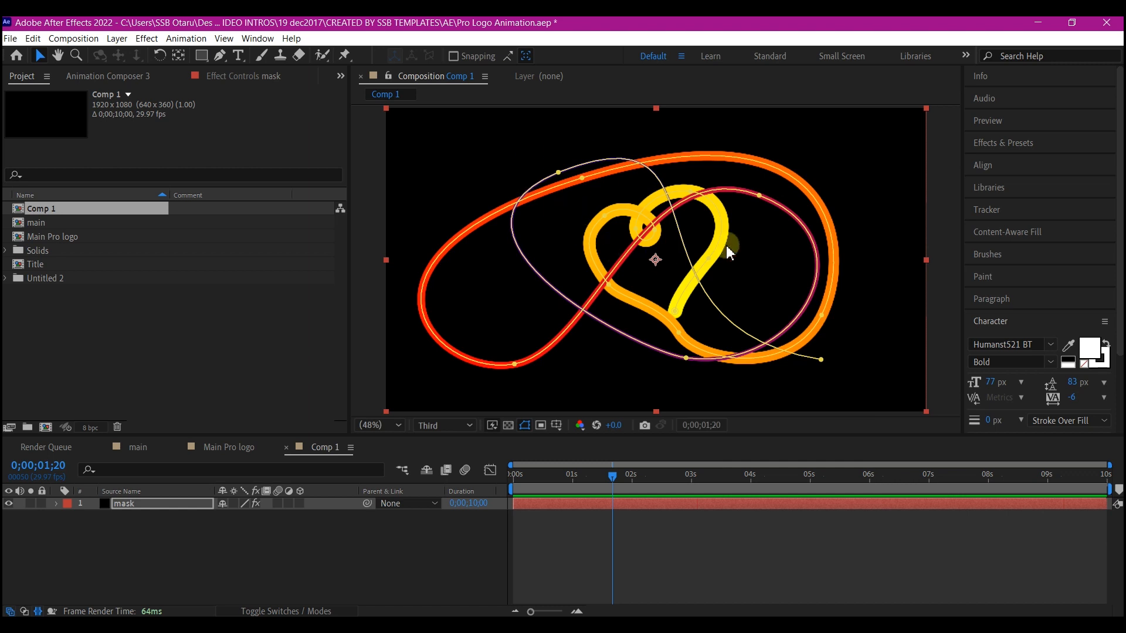
mouse_move(643, 299)
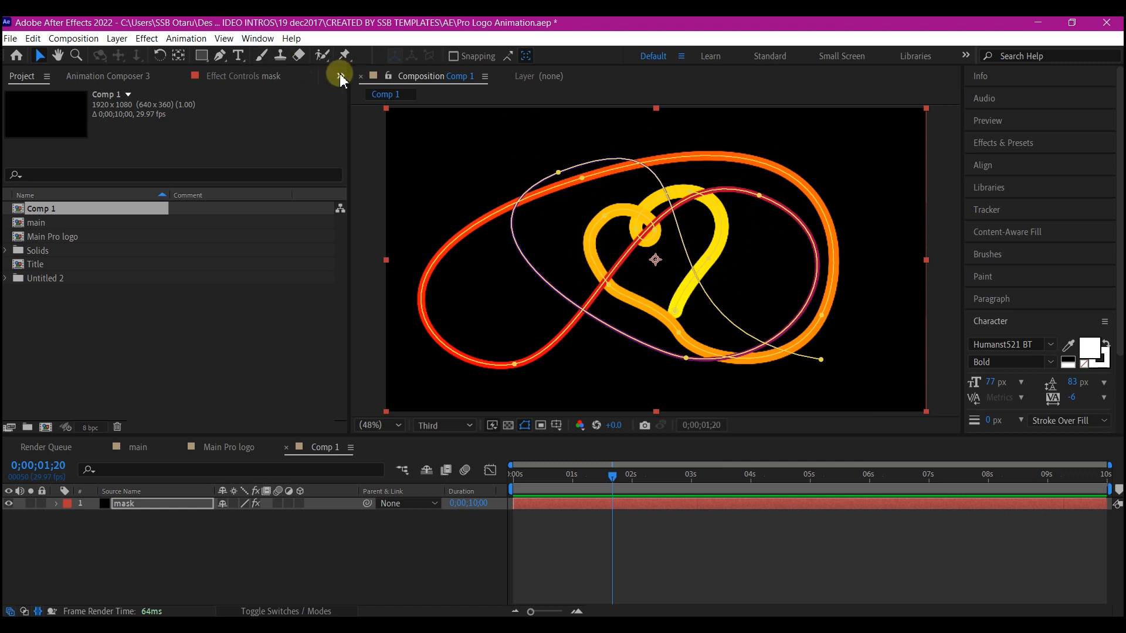
left_click(340, 75)
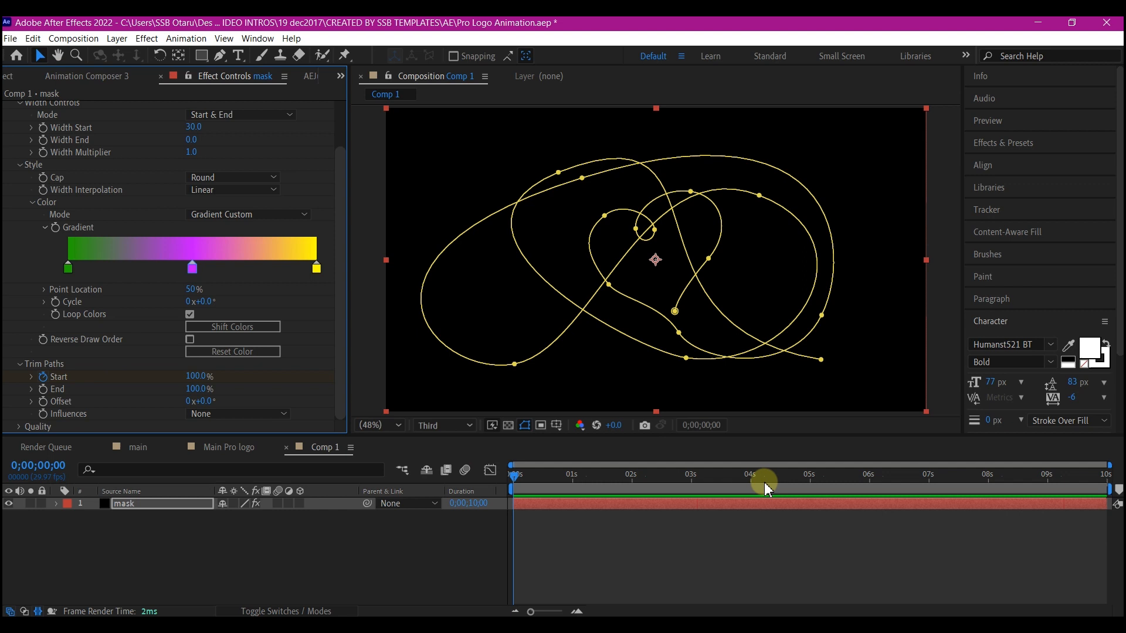
- Keyframe Trim Paths Start at 5s and edit End near 4s so the stroke draws on
left_click_drag(765, 475, 809, 475)
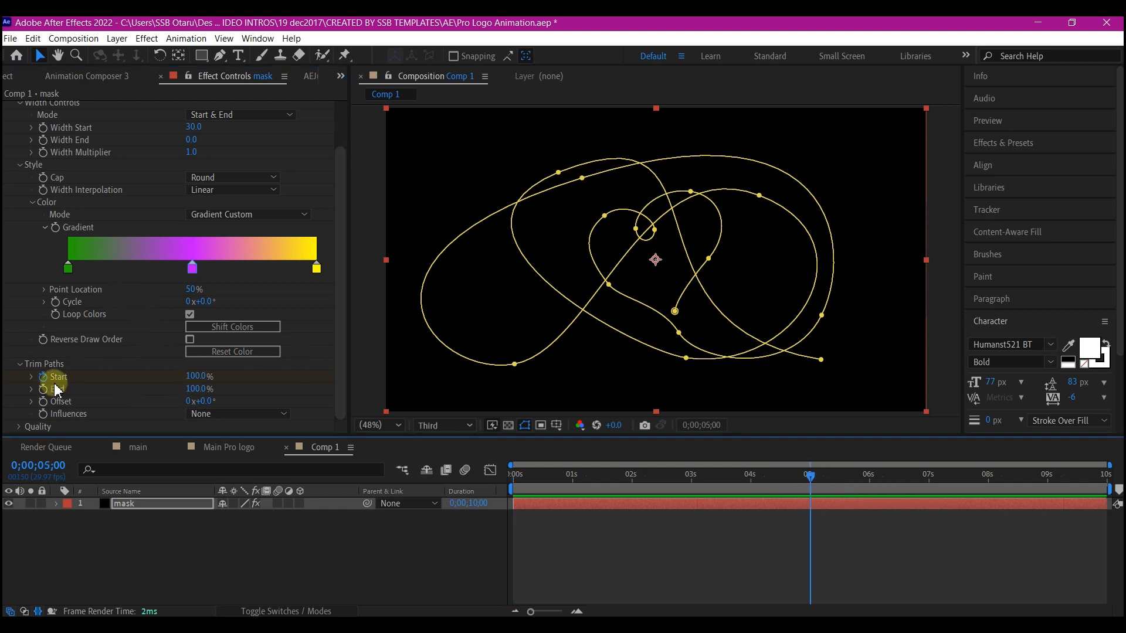
left_click(46, 377)
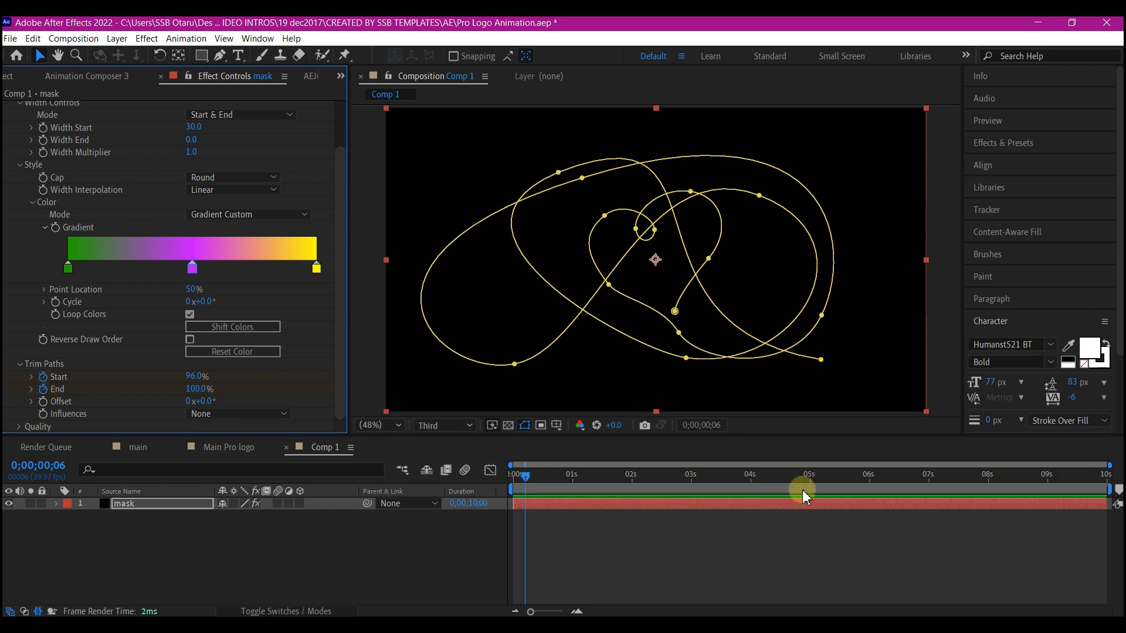
left_click(749, 475)
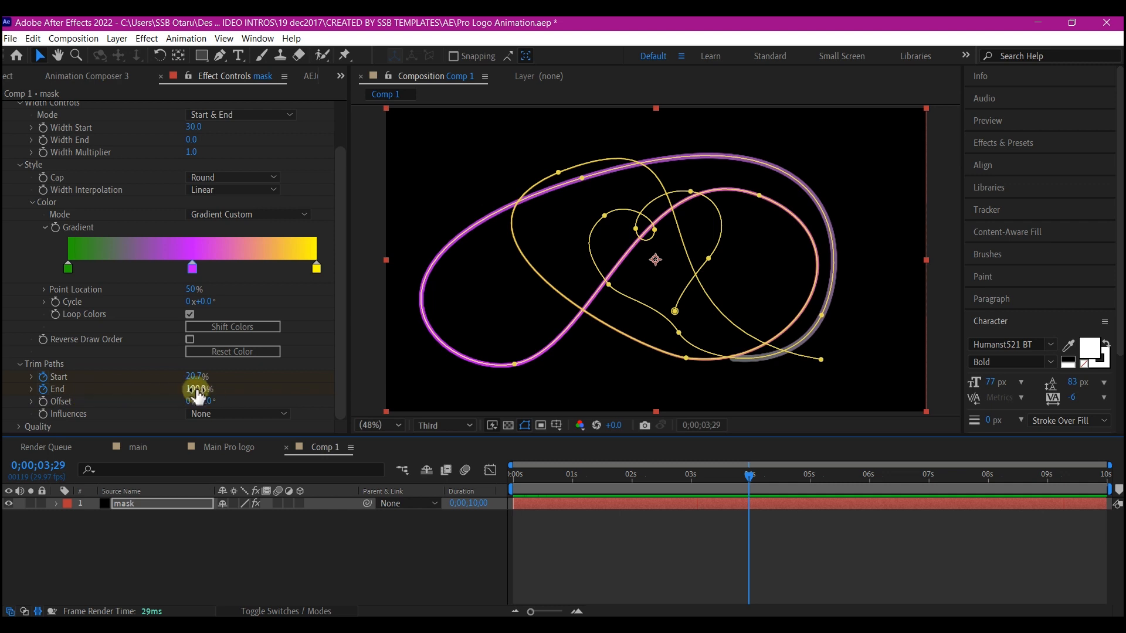
double_click(197, 388)
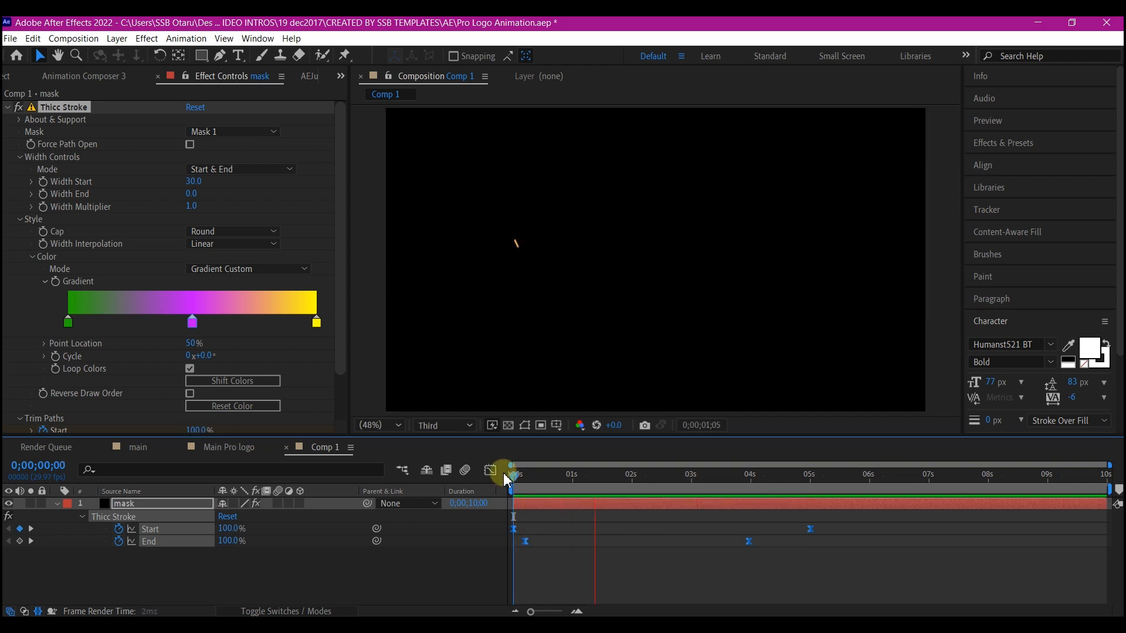
- Scrub the timeline to preview the stroke drawing on with width and colour influence
left_click_drag(514, 474, 711, 474)
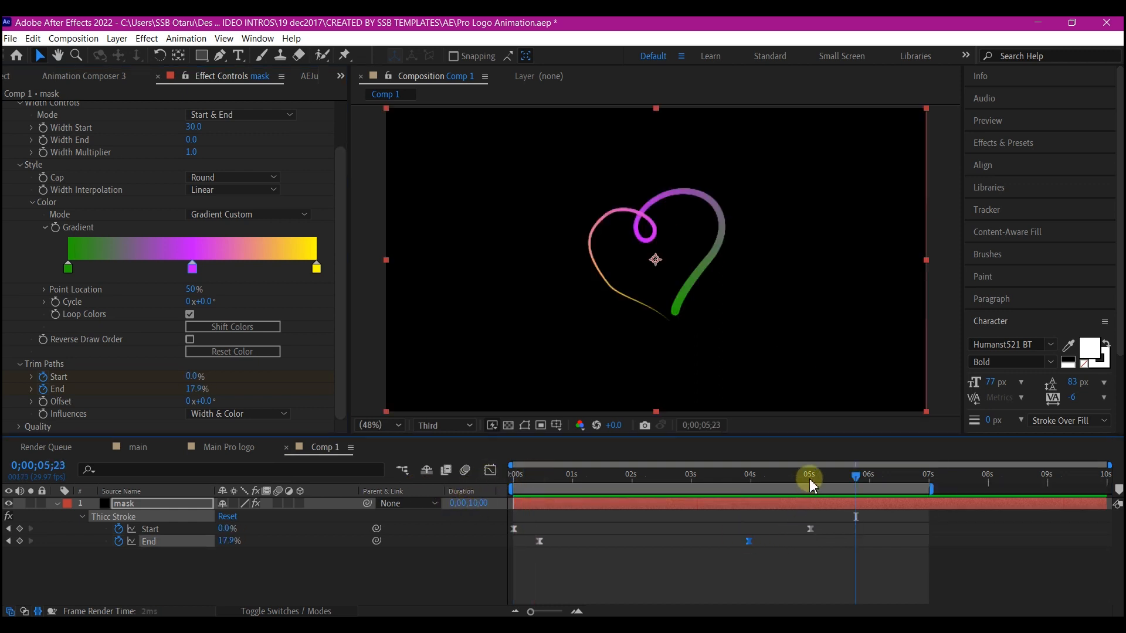
left_click_drag(809, 476, 807, 476)
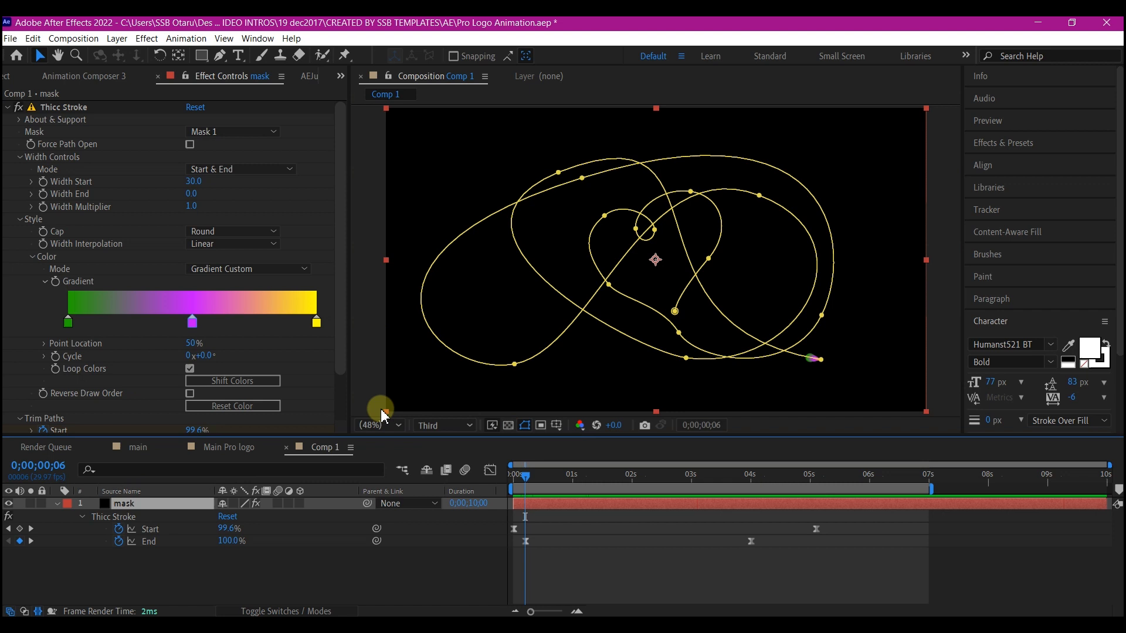
mouse_move(573, 169)
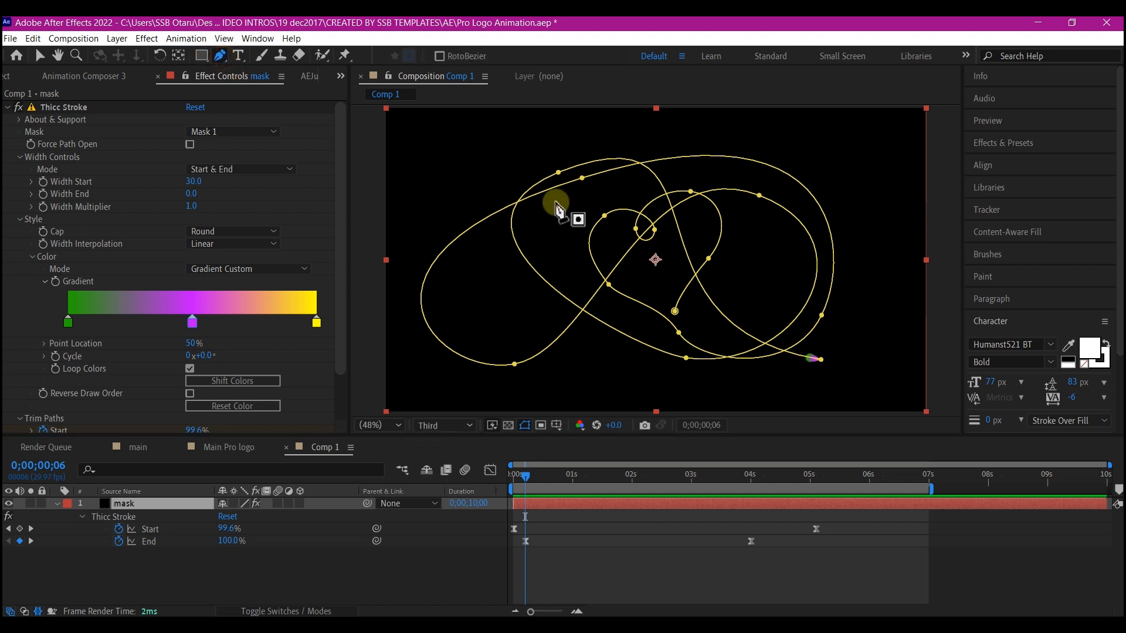
- Reshape the loop curve and the heart's left side and bottom point with the Selection tool
left_click_drag(556, 204, 599, 288)
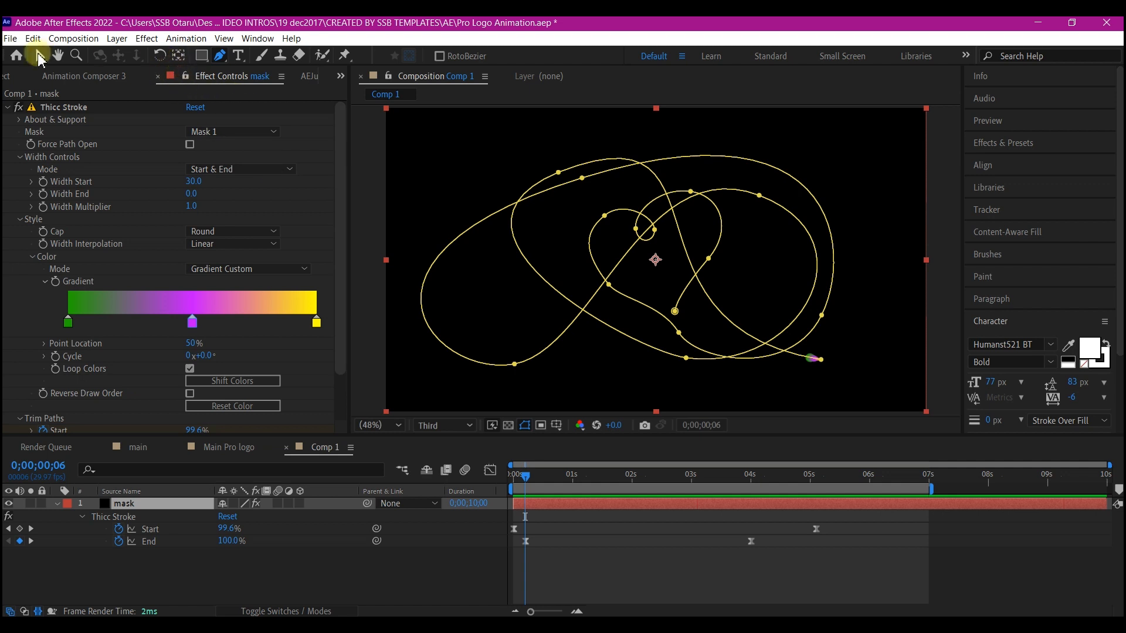
left_click(39, 55)
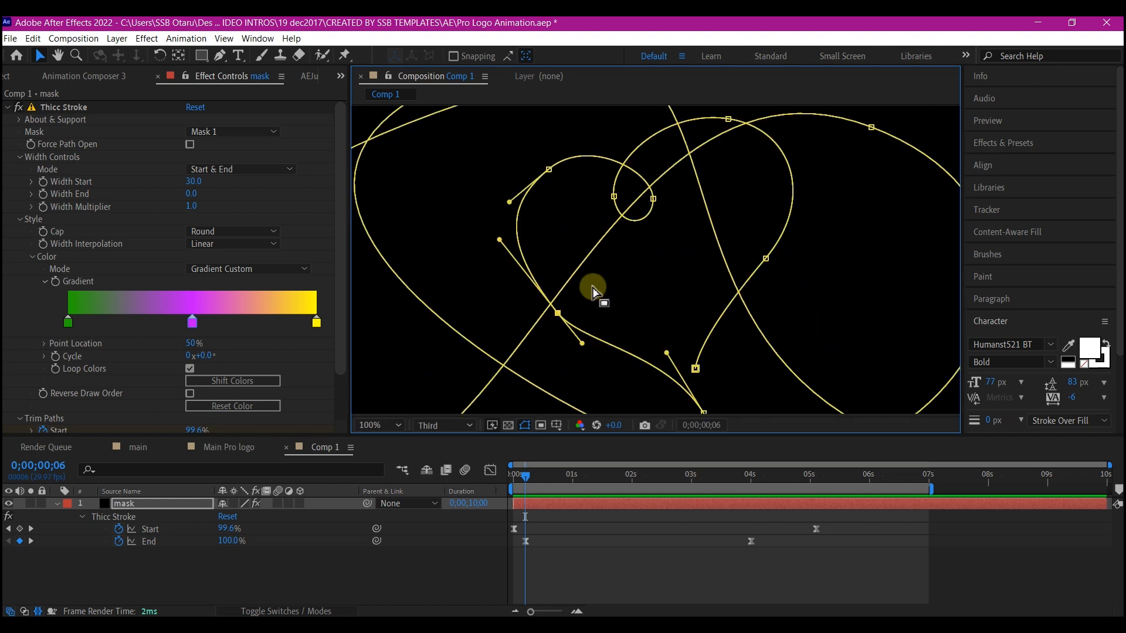
mouse_move(501, 258)
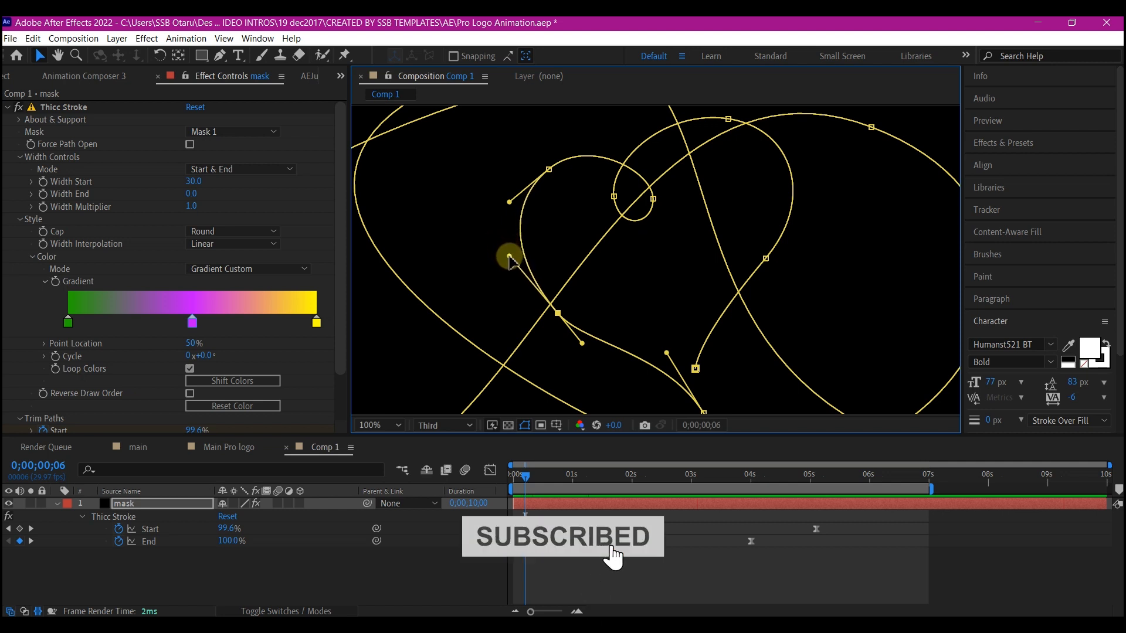
left_click_drag(510, 258, 598, 343)
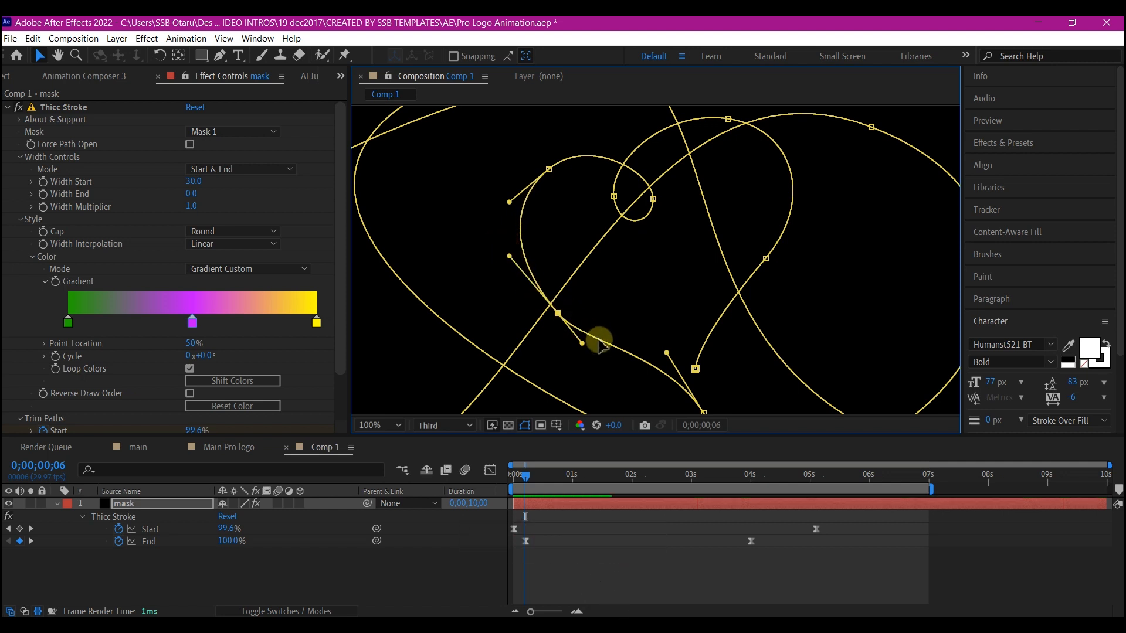
left_click_drag(598, 339, 579, 339)
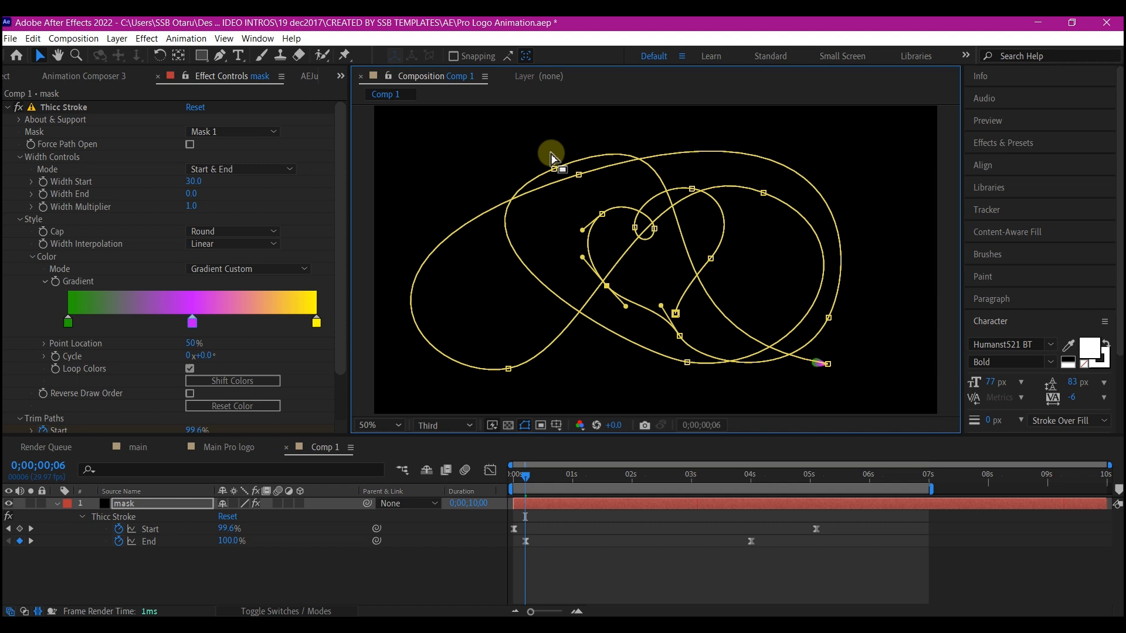
- Adjust the zoom and reshape the inner loop vertex and the curve near the path's end
left_click(367, 425)
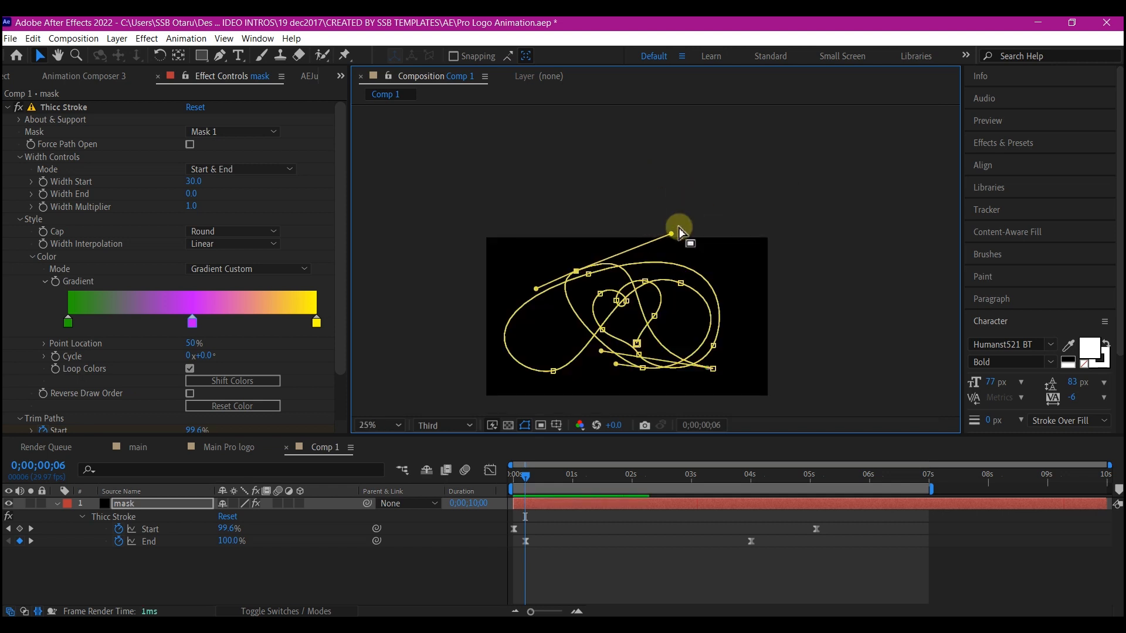
left_click(370, 424)
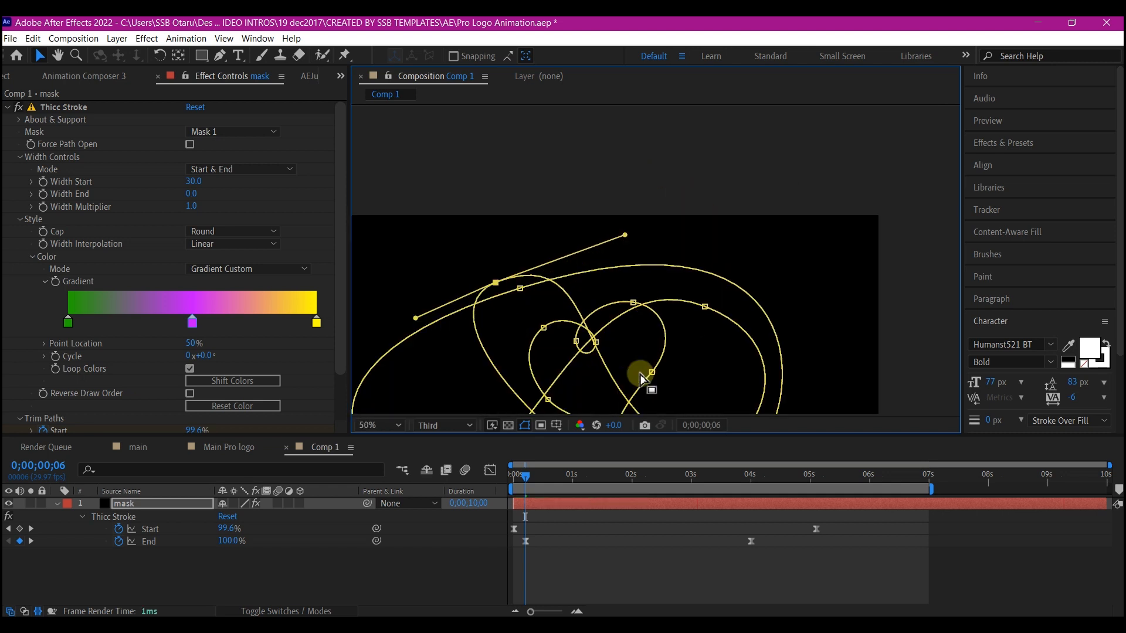
left_click(377, 424)
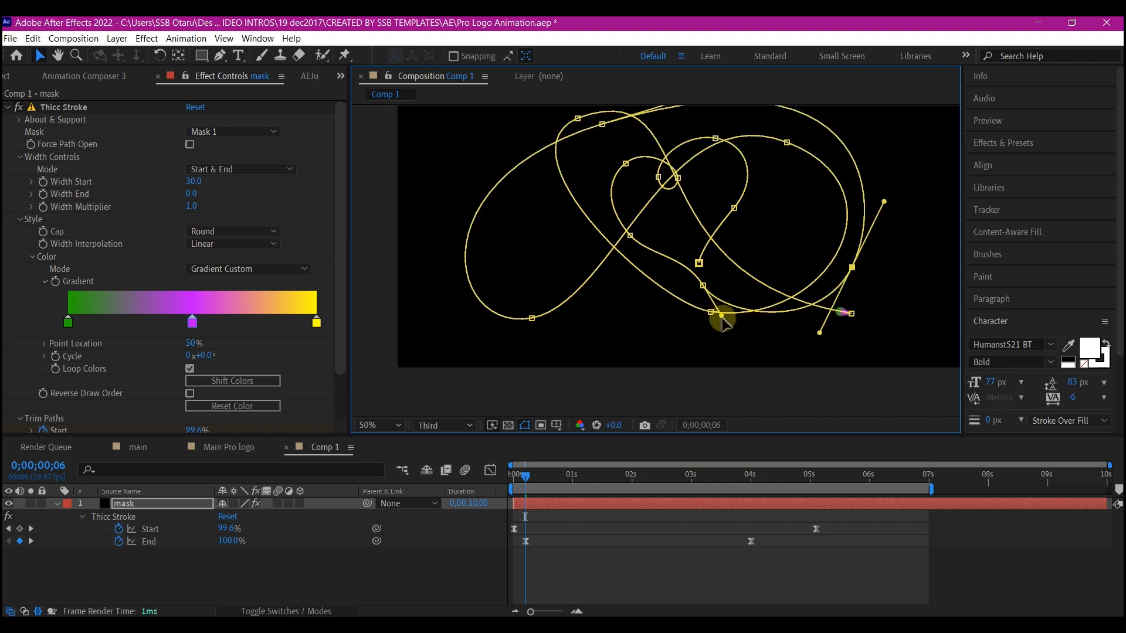
left_click_drag(721, 316, 872, 266)
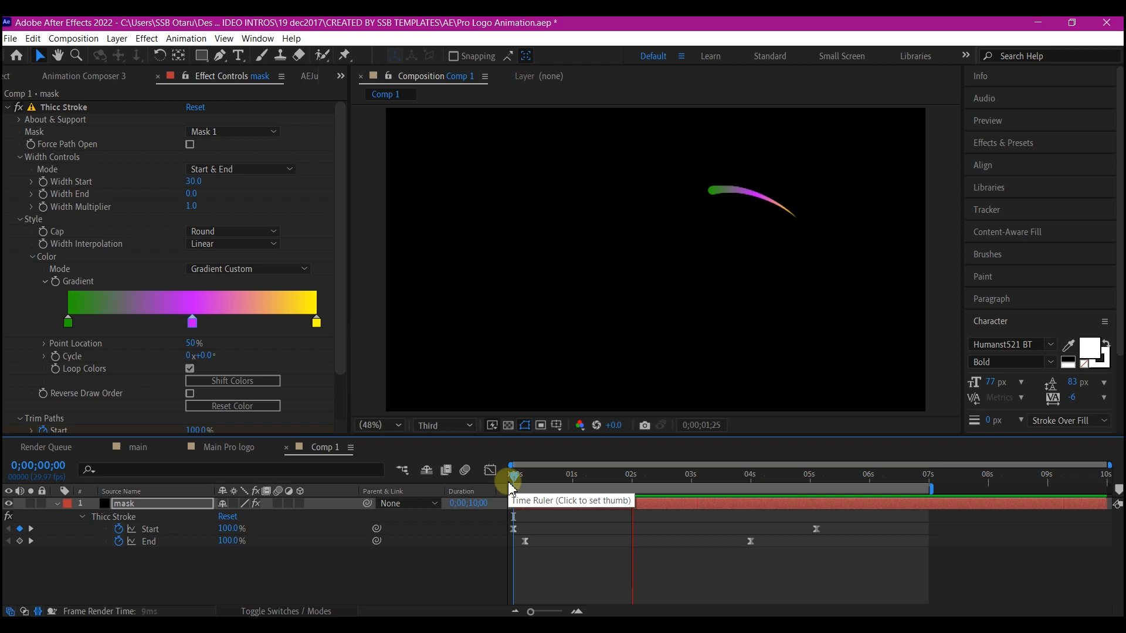
left_click(750, 474)
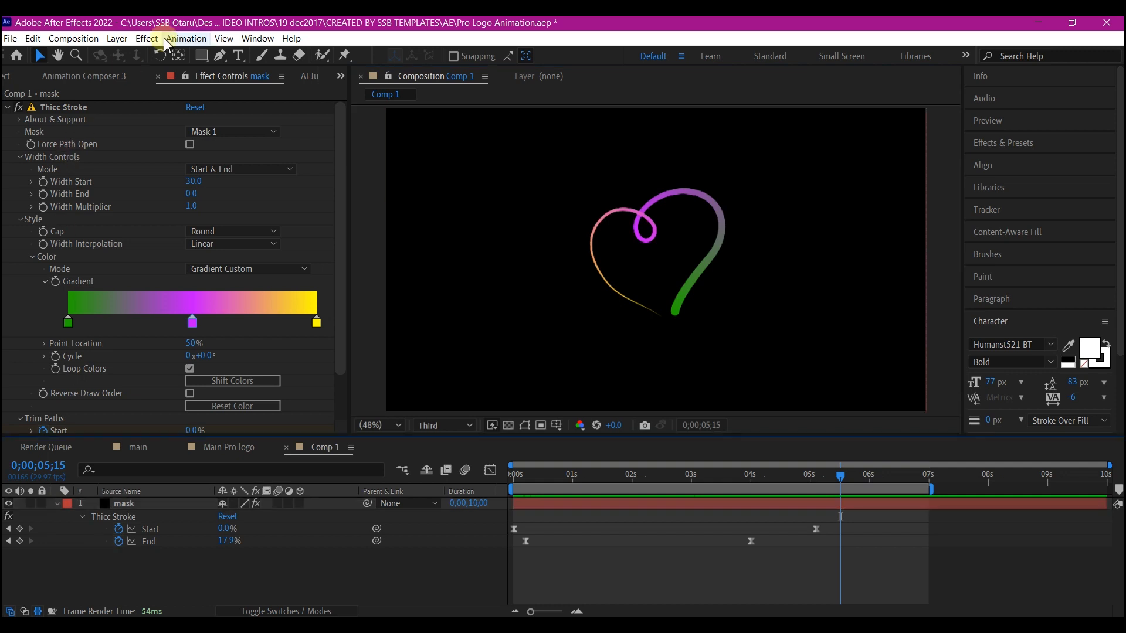
- Set new Pen-tool shapes to Fill None and a Solid Color stroke
left_click(219, 55)
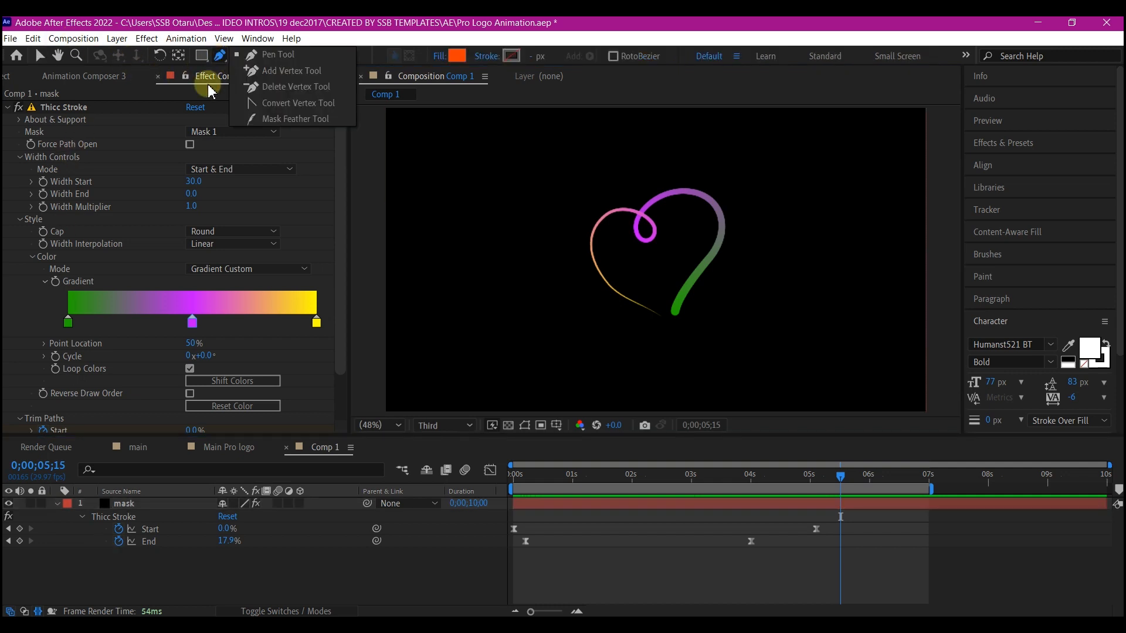
left_click(440, 56)
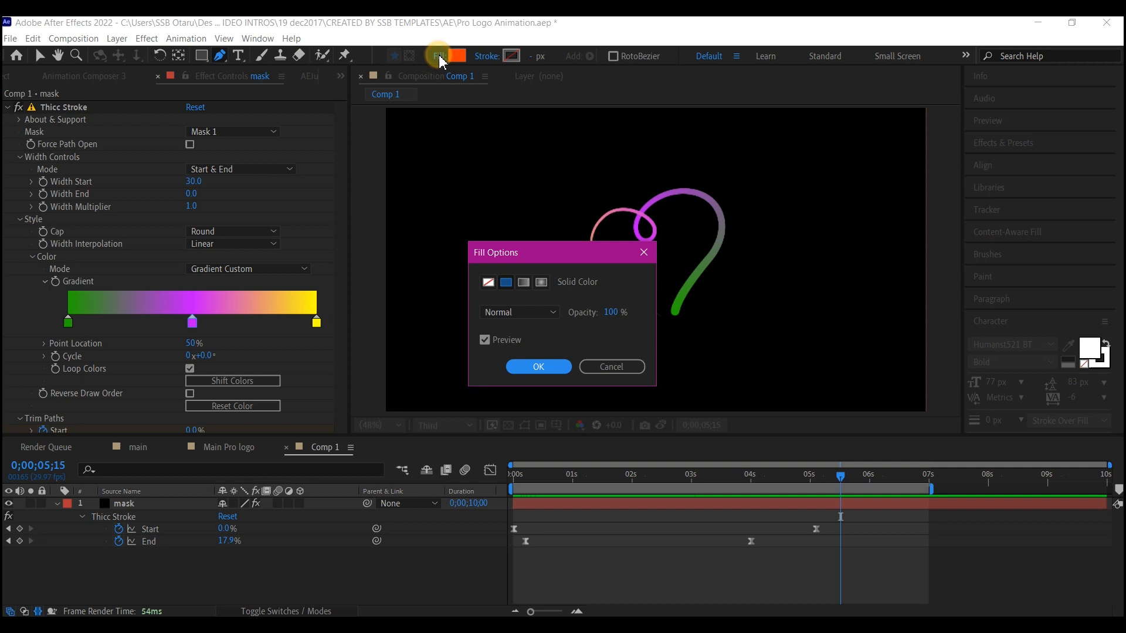
left_click(488, 281)
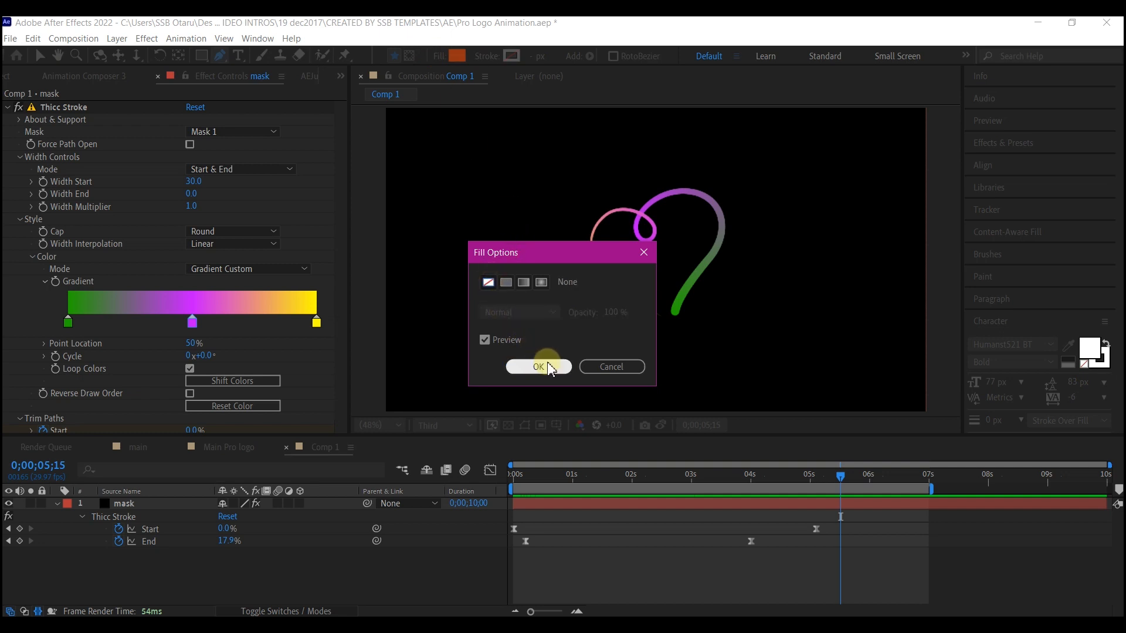
left_click(538, 366)
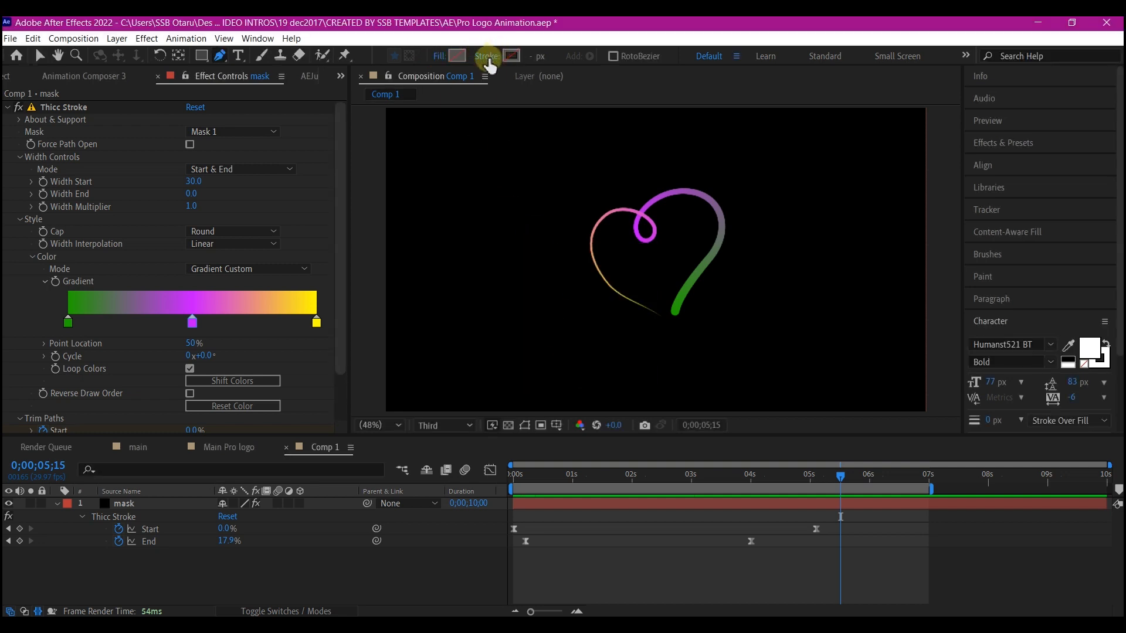
left_click(485, 56)
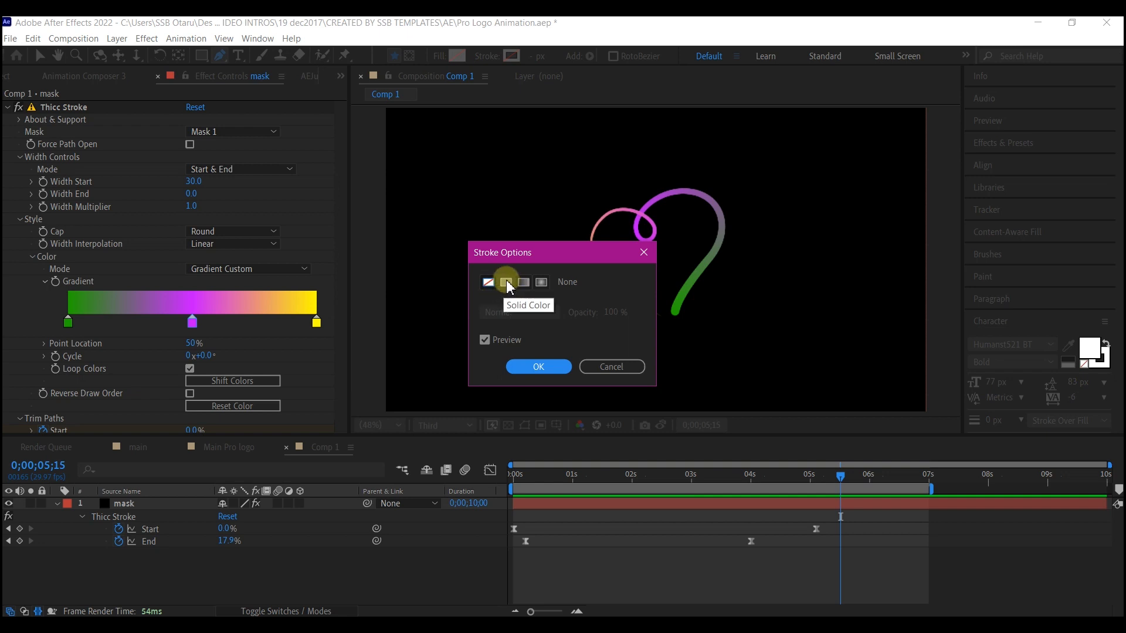
left_click(538, 366)
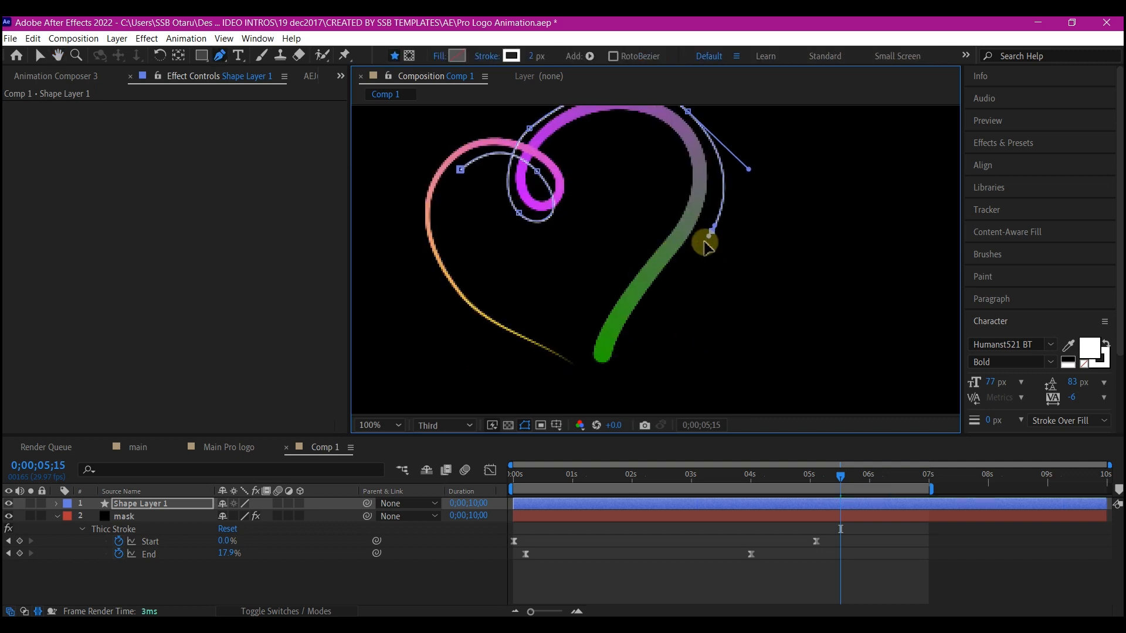
- Bend the new shape path's Bezier handle to follow the heart's curve
left_click_drag(704, 240, 614, 388)
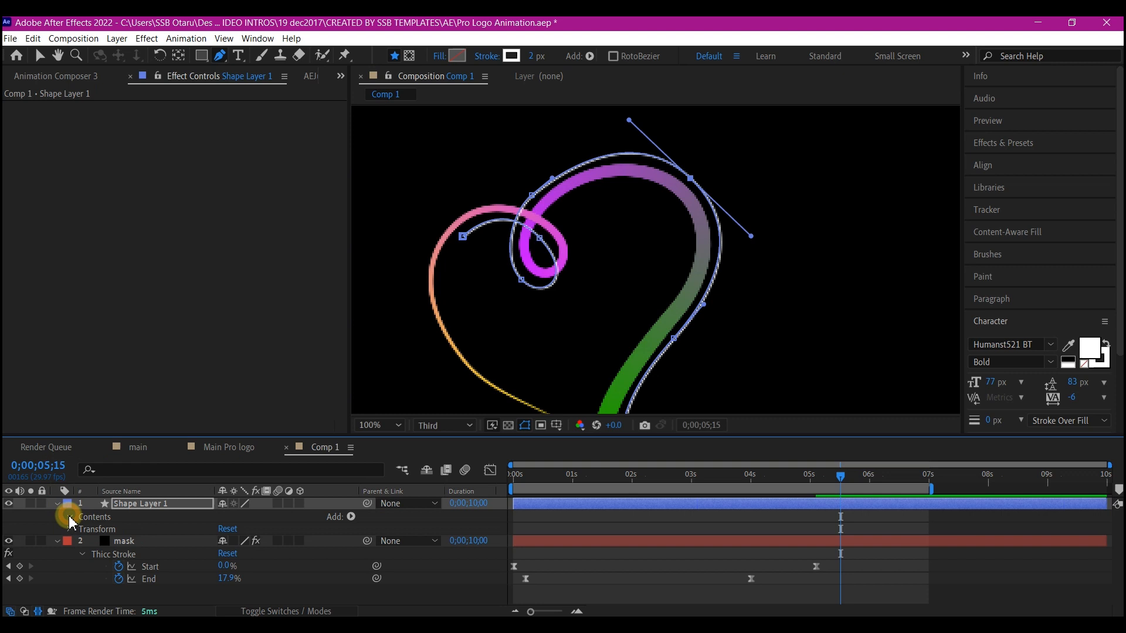
- Expand Shape Layer 1 > Shape 1 and add Trim Paths to the traced shape
left_click(71, 517)
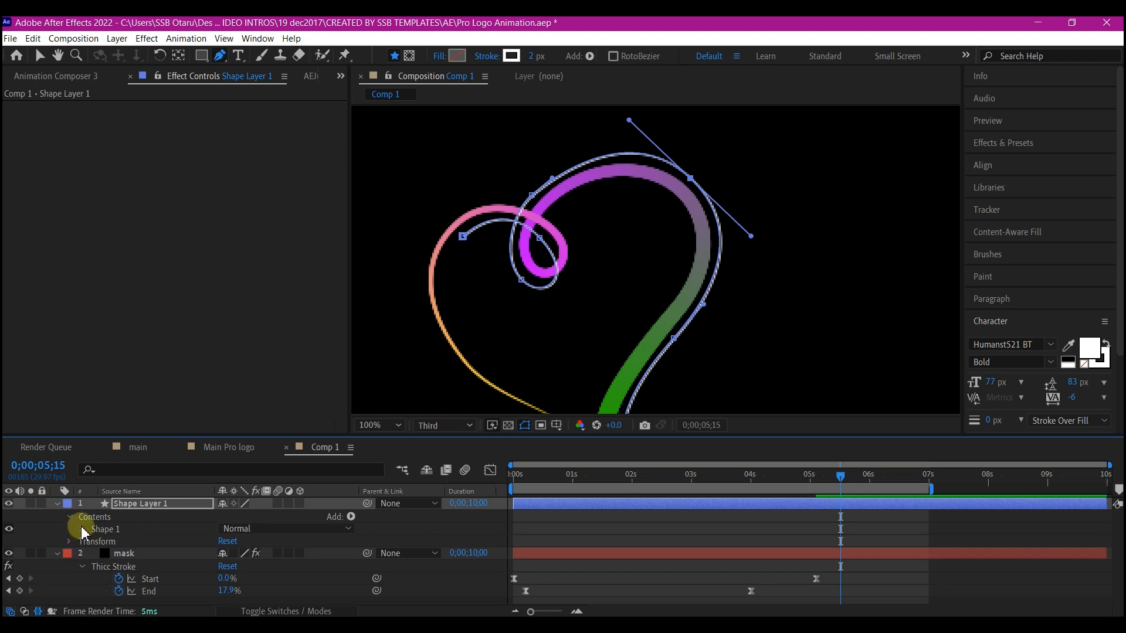
left_click(82, 529)
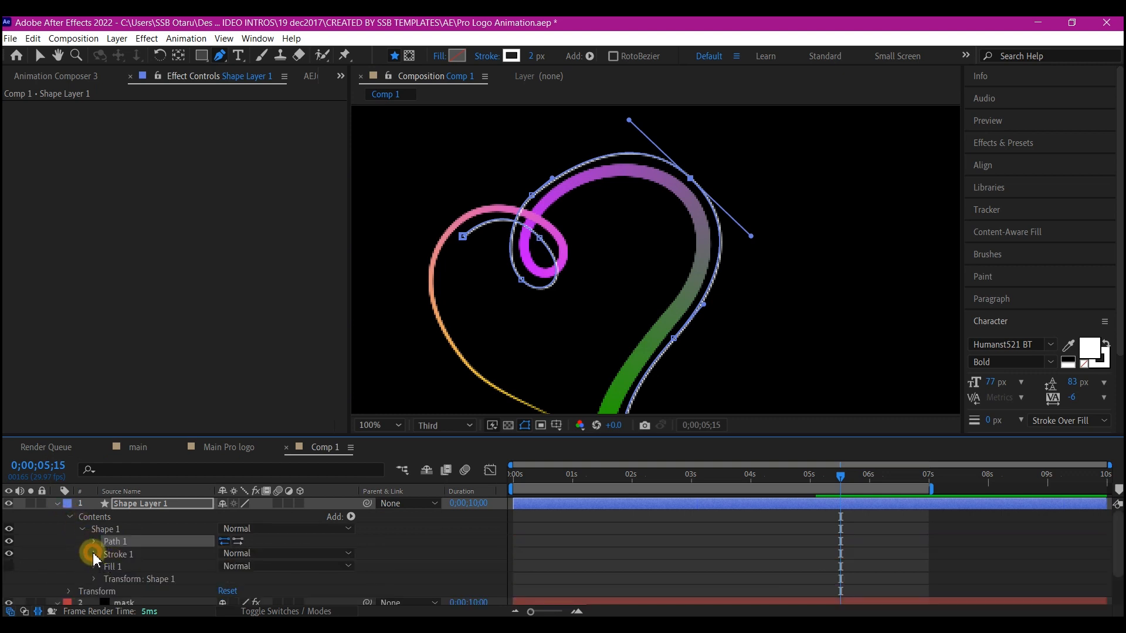
left_click(91, 552)
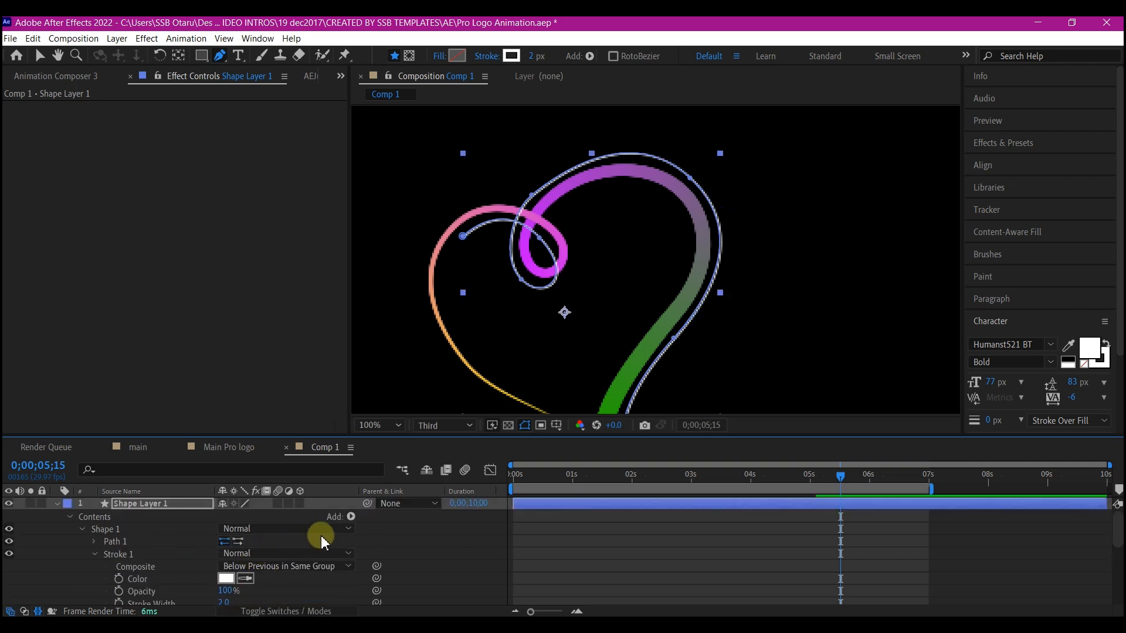
left_click(350, 516)
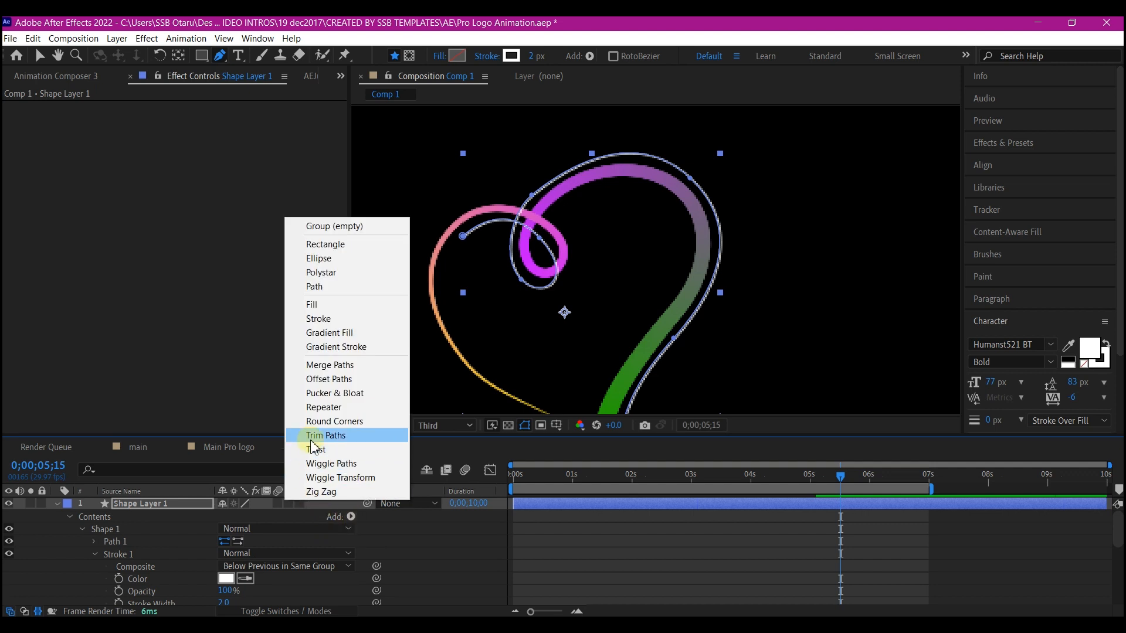
left_click(325, 435)
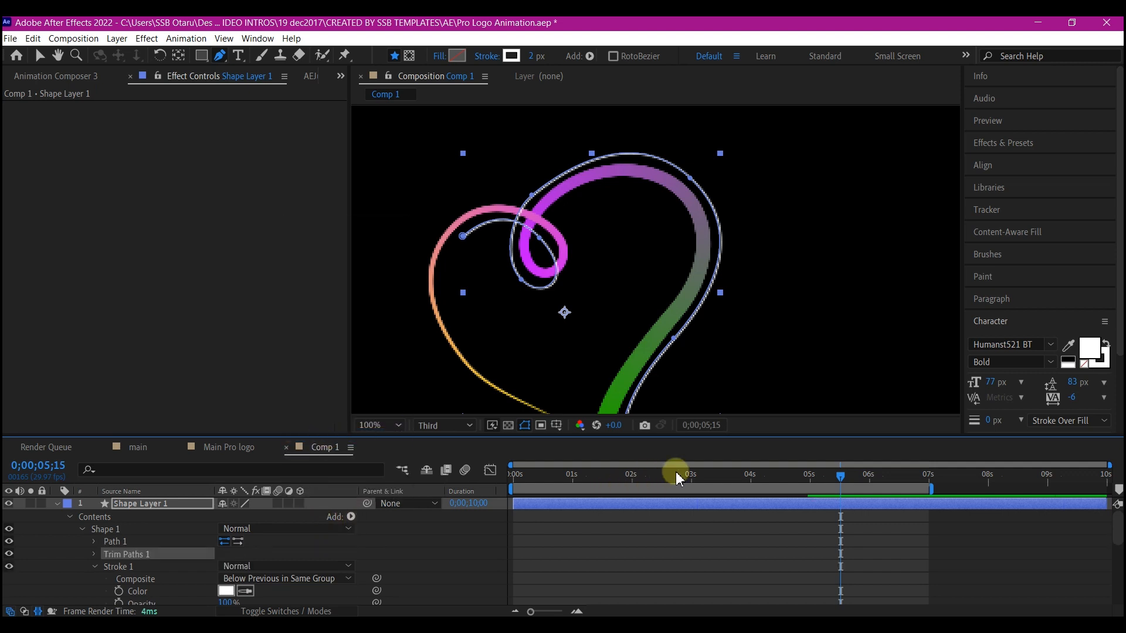
- Keyframe Trim Paths End from 0 to 100% between about 4 and 4.5 seconds
left_click_drag(675, 473, 718, 477)
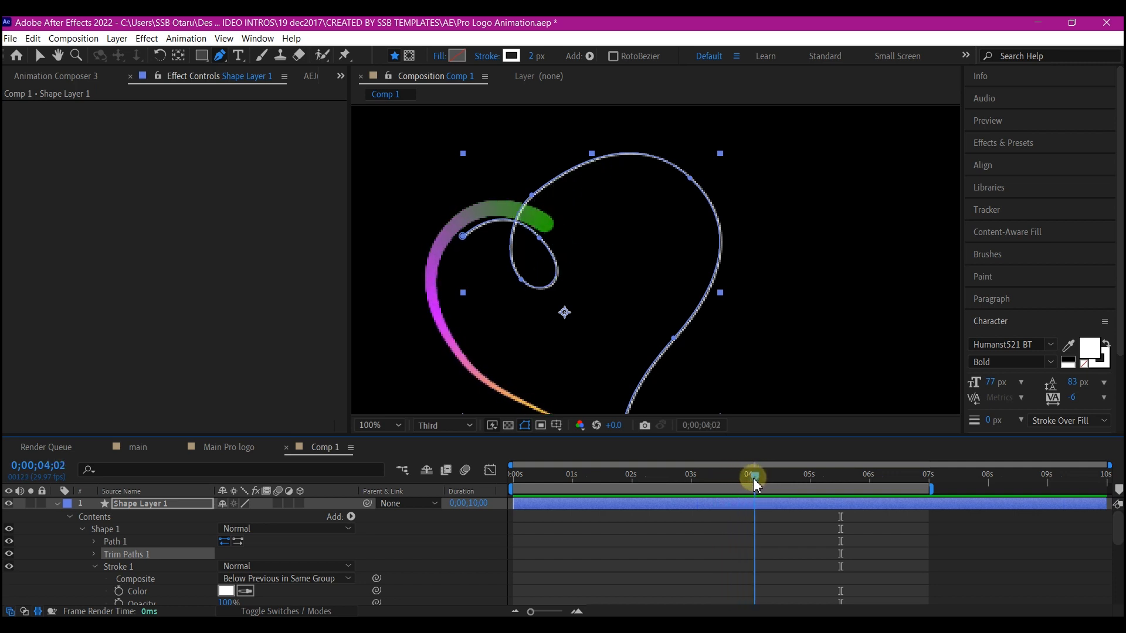
left_click_drag(752, 477, 749, 477)
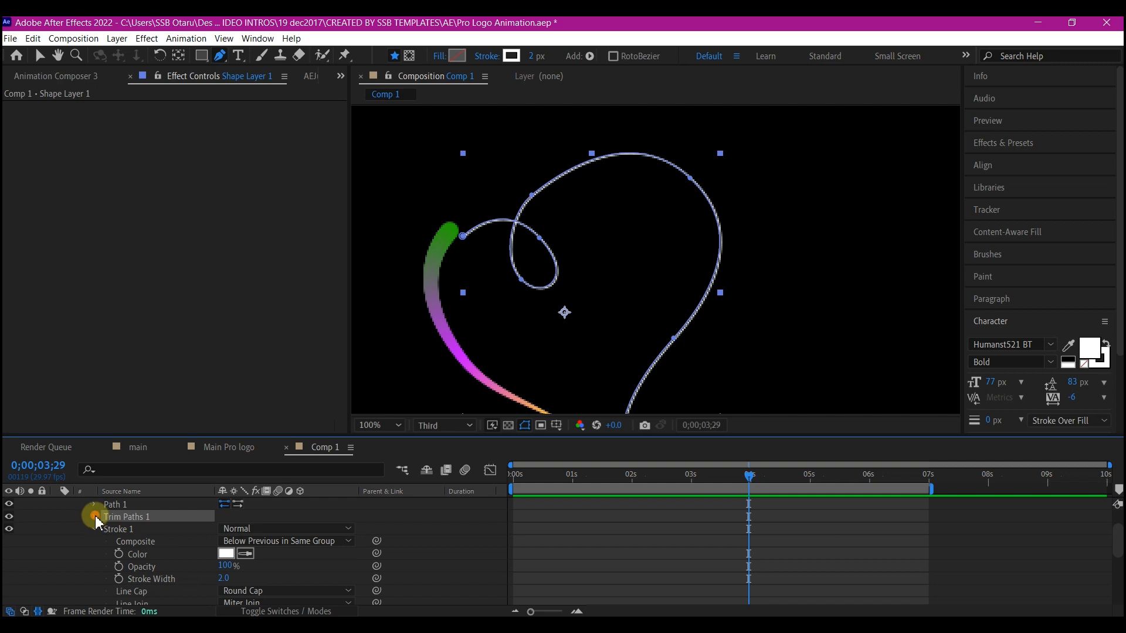
left_click(94, 516)
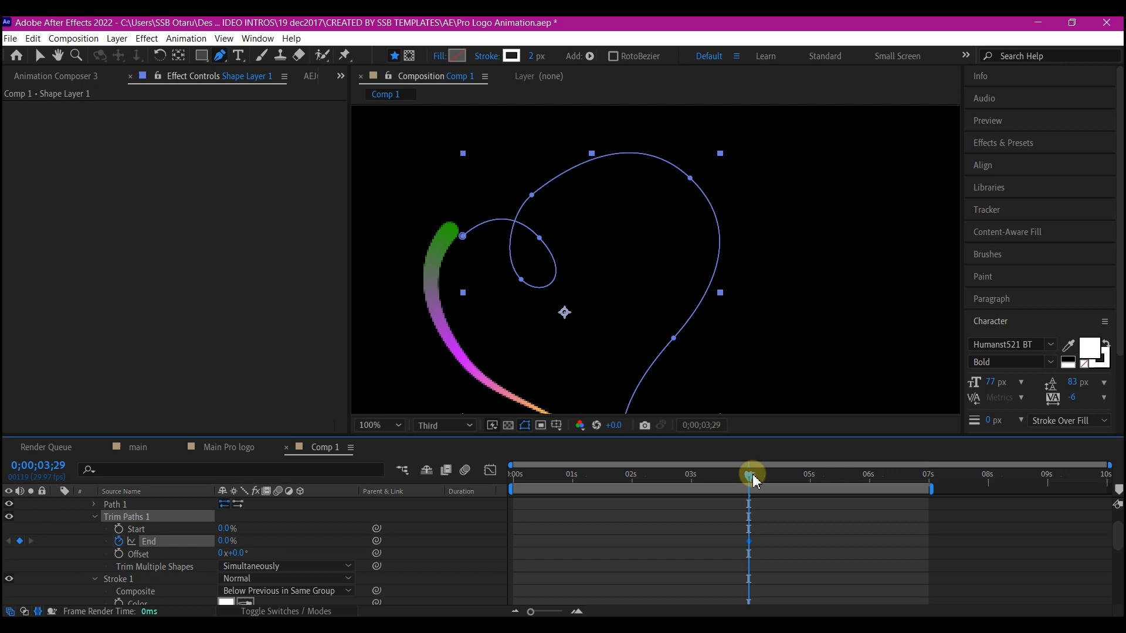
left_click_drag(750, 477, 789, 477)
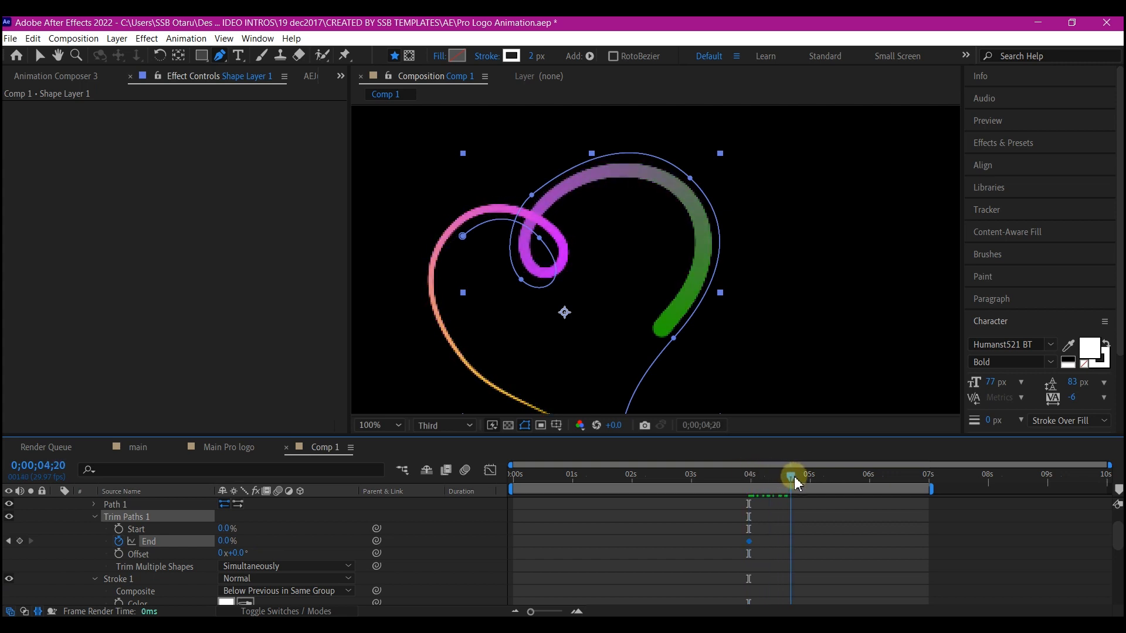
left_click_drag(792, 477, 825, 477)
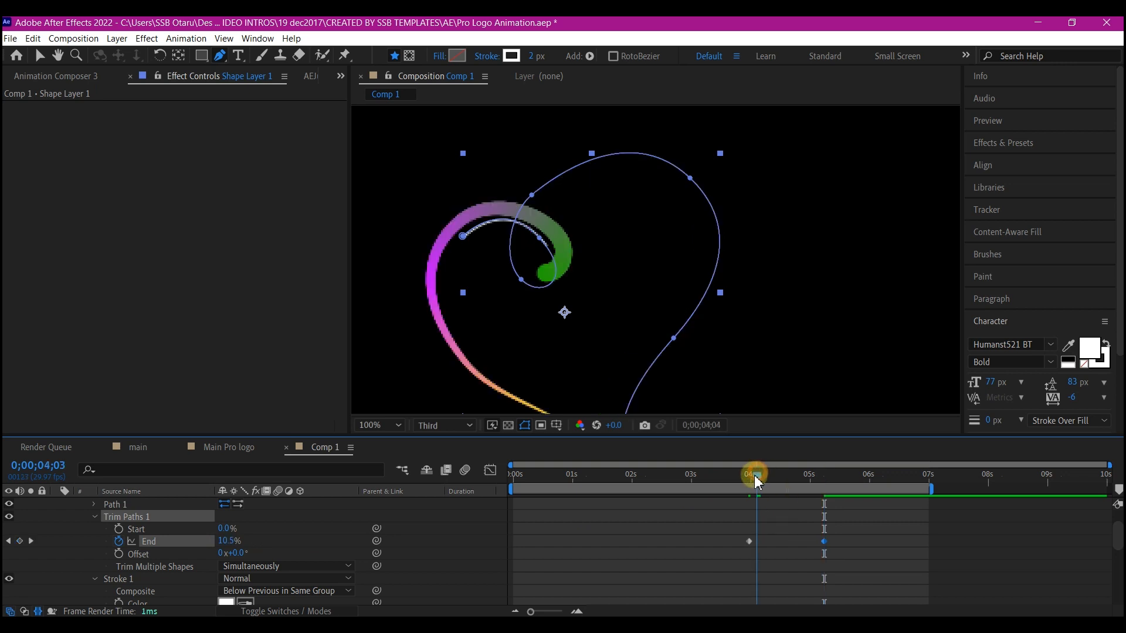
- Keyframe Trim Paths Start to 100% around 5.4 seconds so the path trims away
left_click_drag(756, 478, 753, 477)
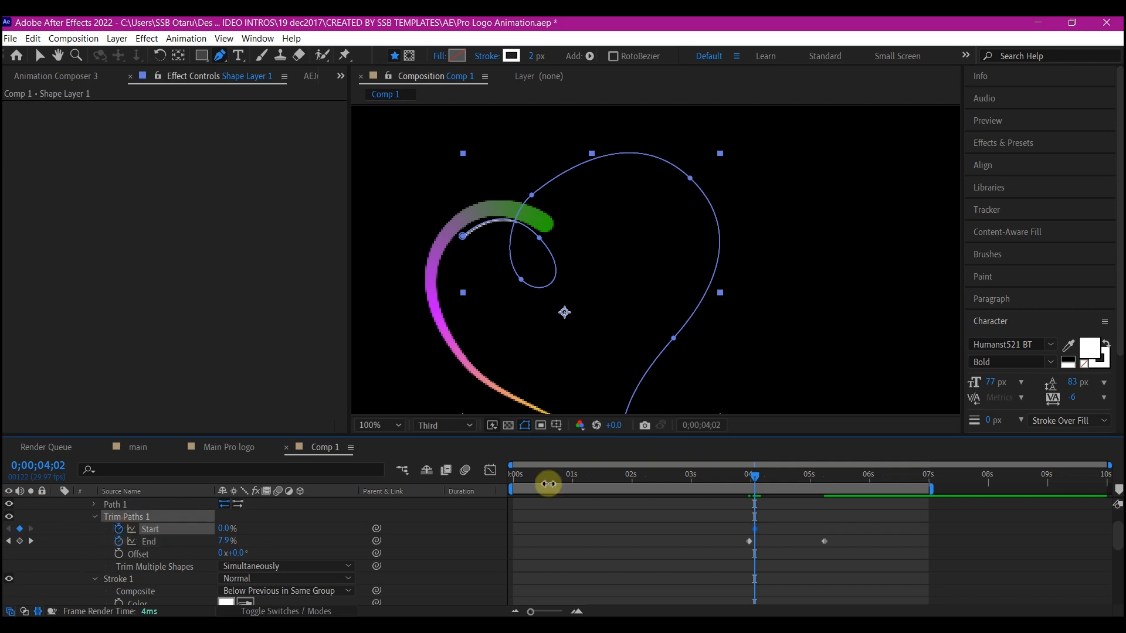
left_click_drag(548, 482, 834, 482)
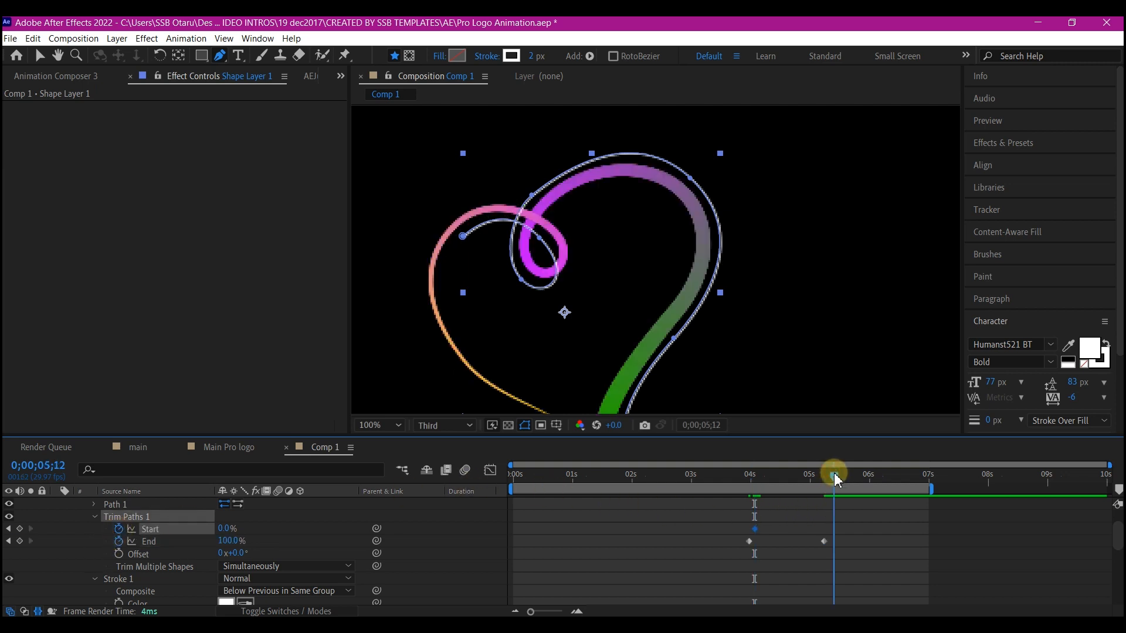
left_click_drag(835, 481, 831, 481)
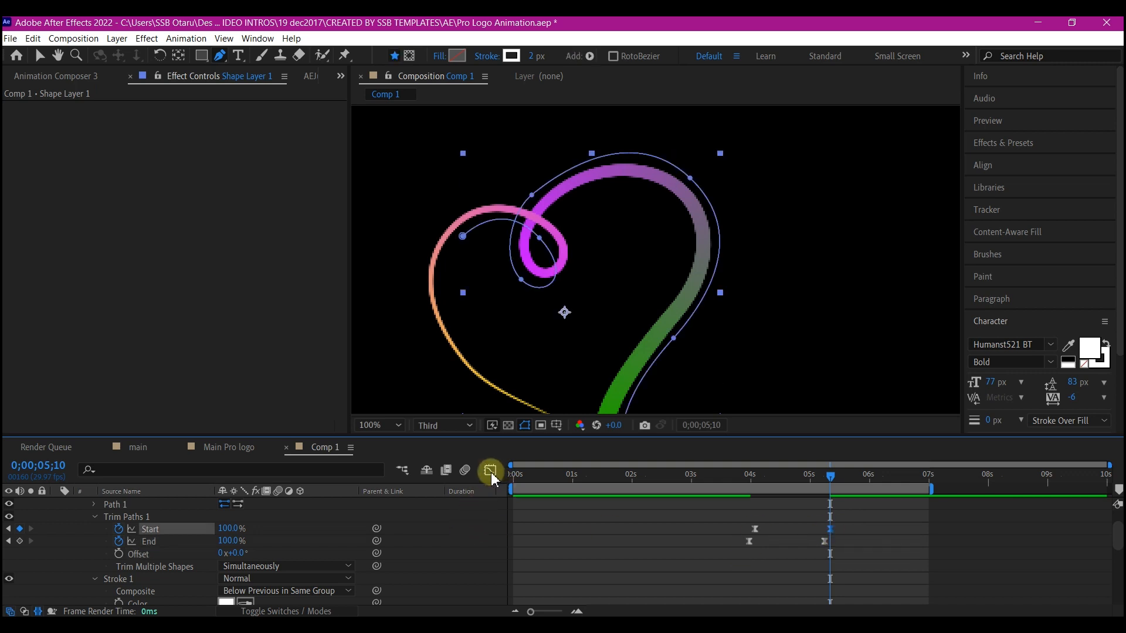
left_click(490, 471)
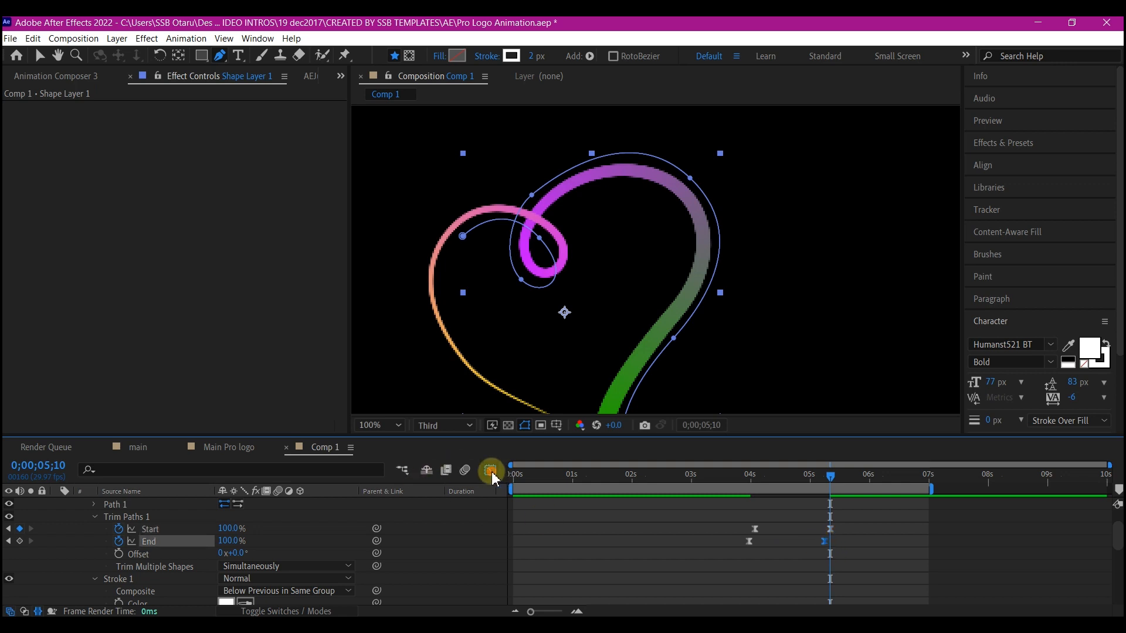
left_click(490, 470)
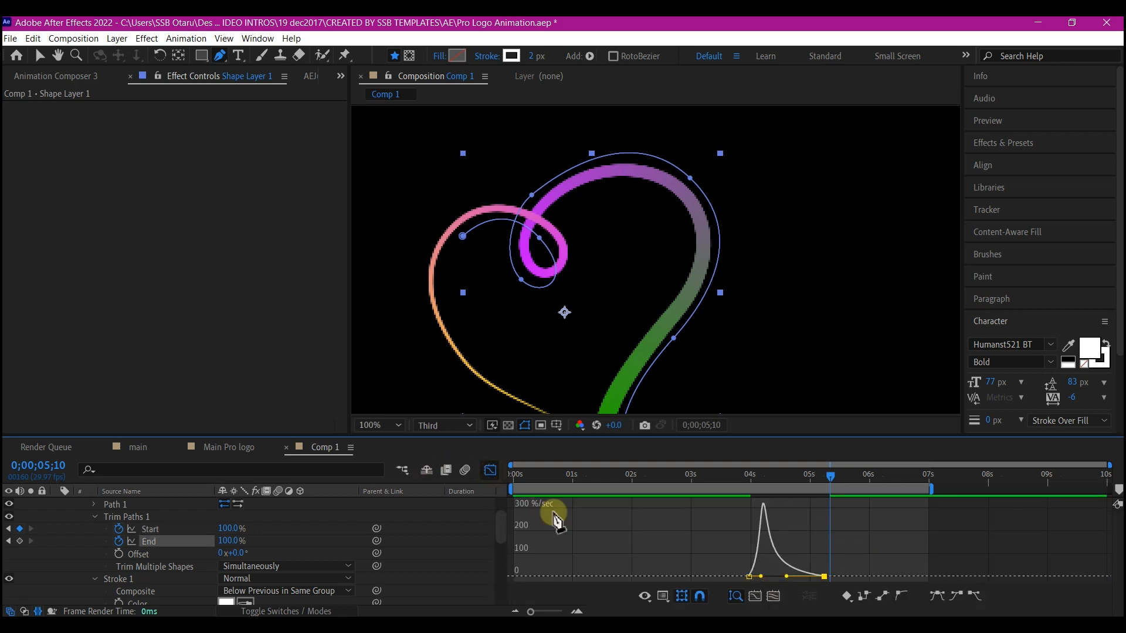
left_click(373, 424)
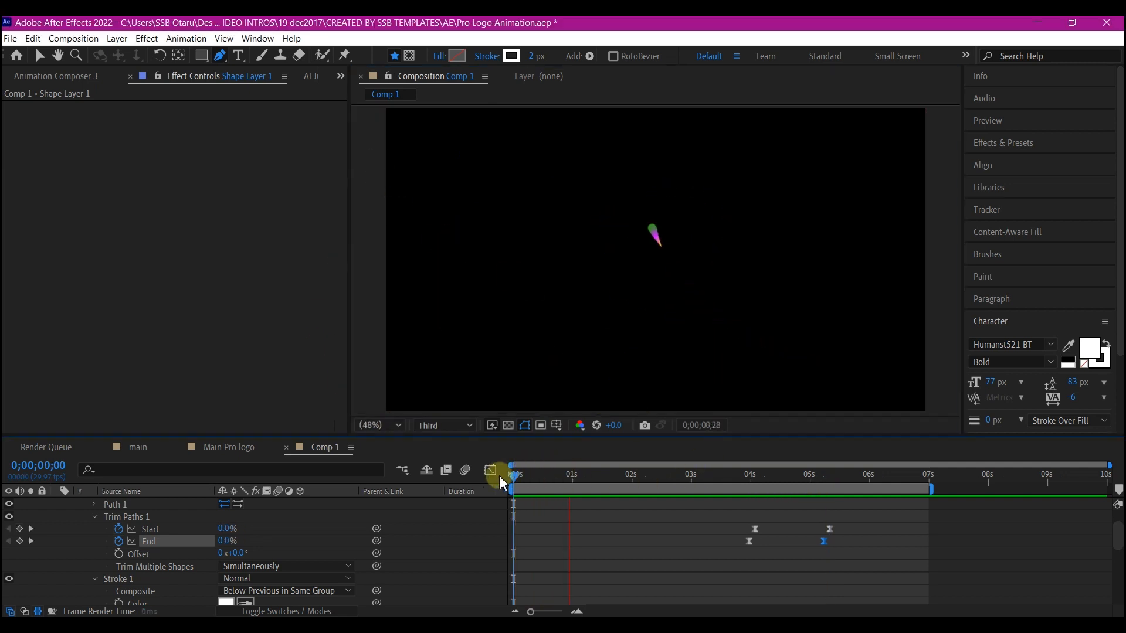
left_click_drag(515, 473, 689, 473)
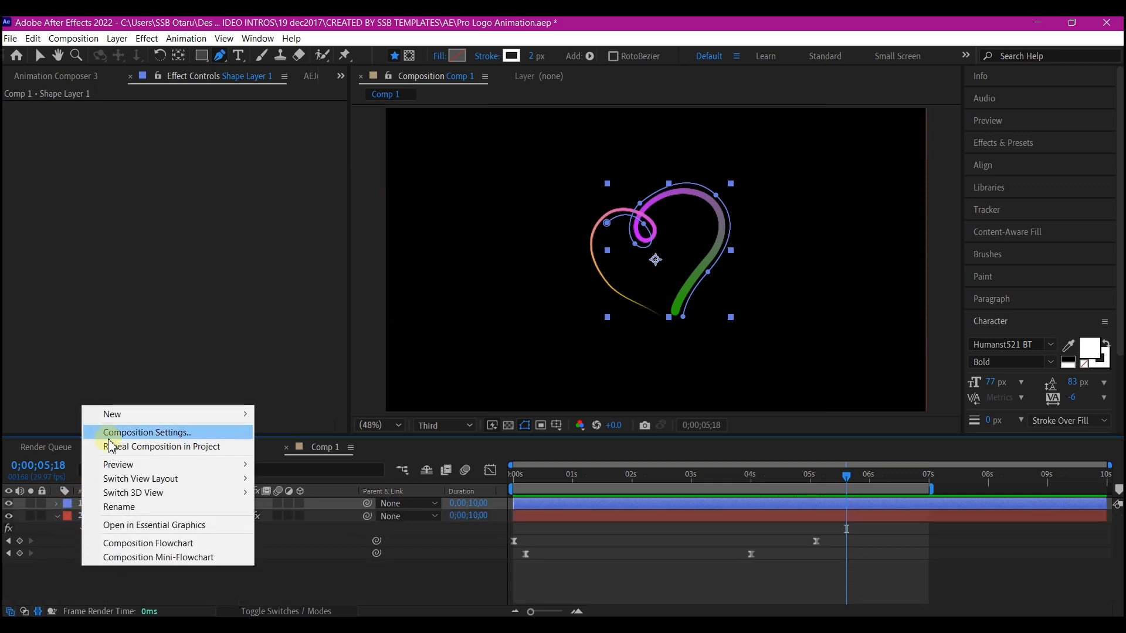
mouse_move(113, 414)
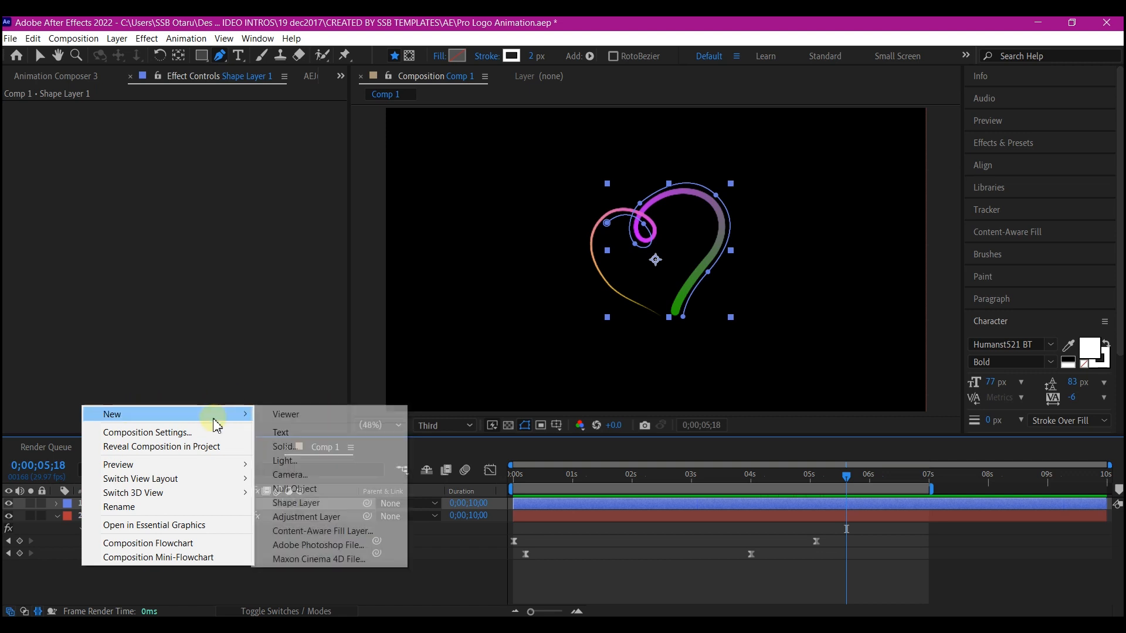
- Create the MINOH text layer, reposition the MINOH 4 copy, and select all letter layers
left_click(280, 431)
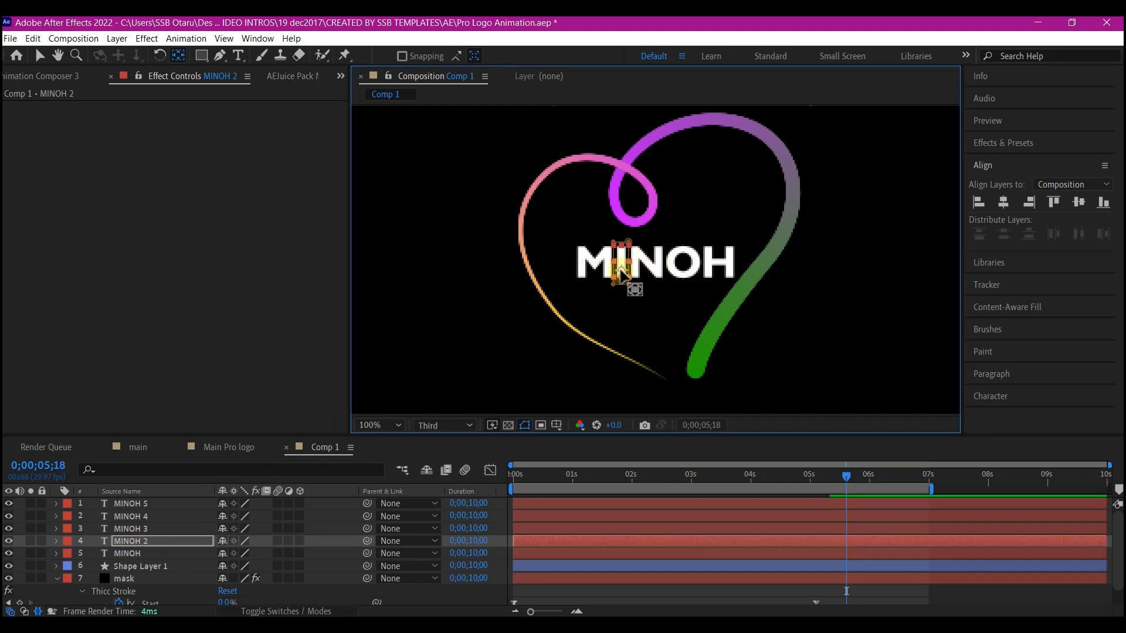
left_click(130, 516)
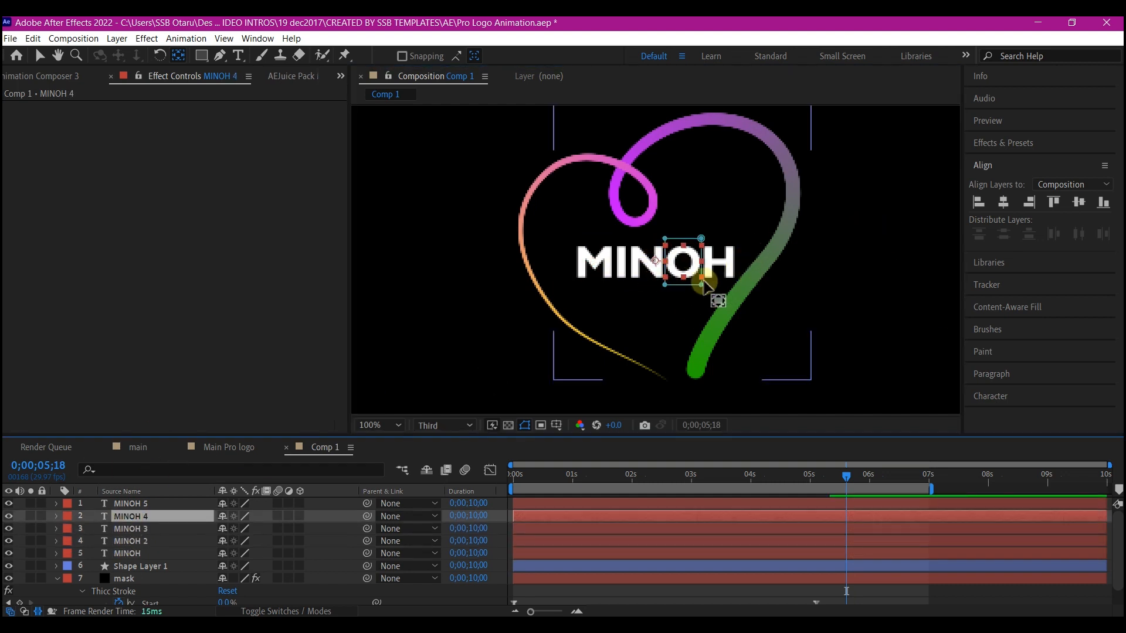
left_click_drag(703, 284, 702, 240)
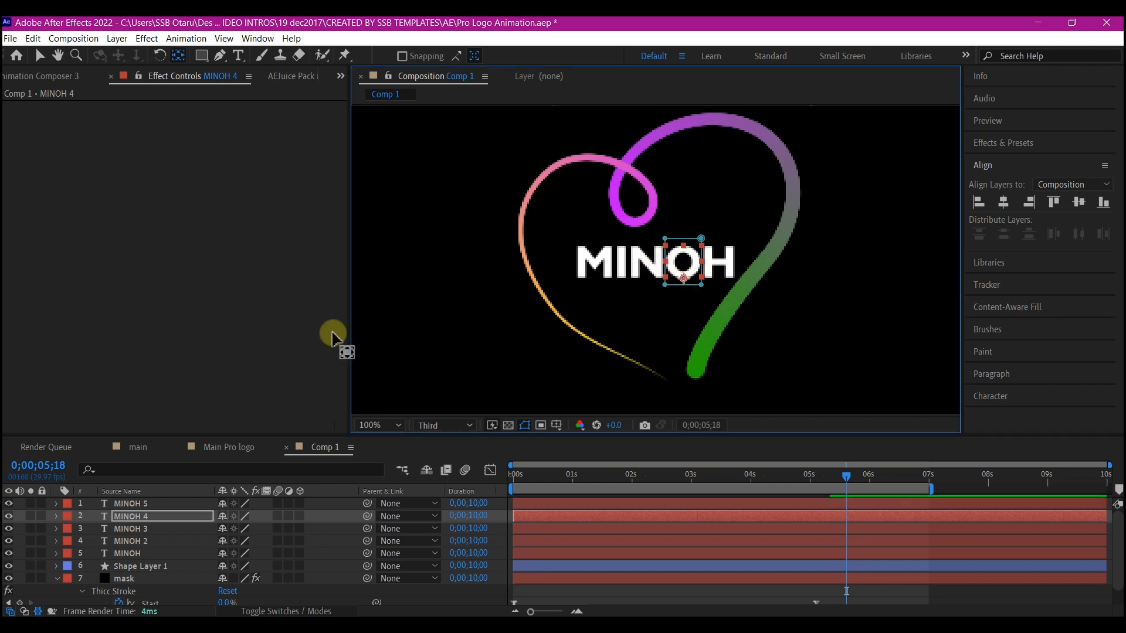
left_click(130, 503)
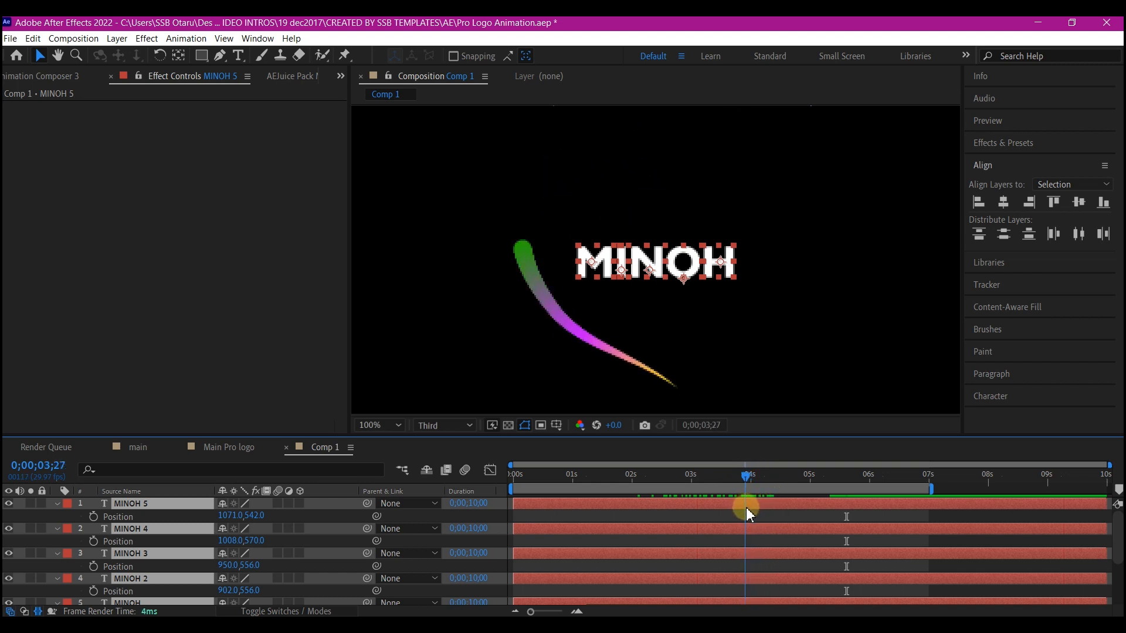
- Keyframe the letters' Position at ~5s, lower them at ~4s, and show the speed graph
left_click_drag(747, 514, 801, 514)
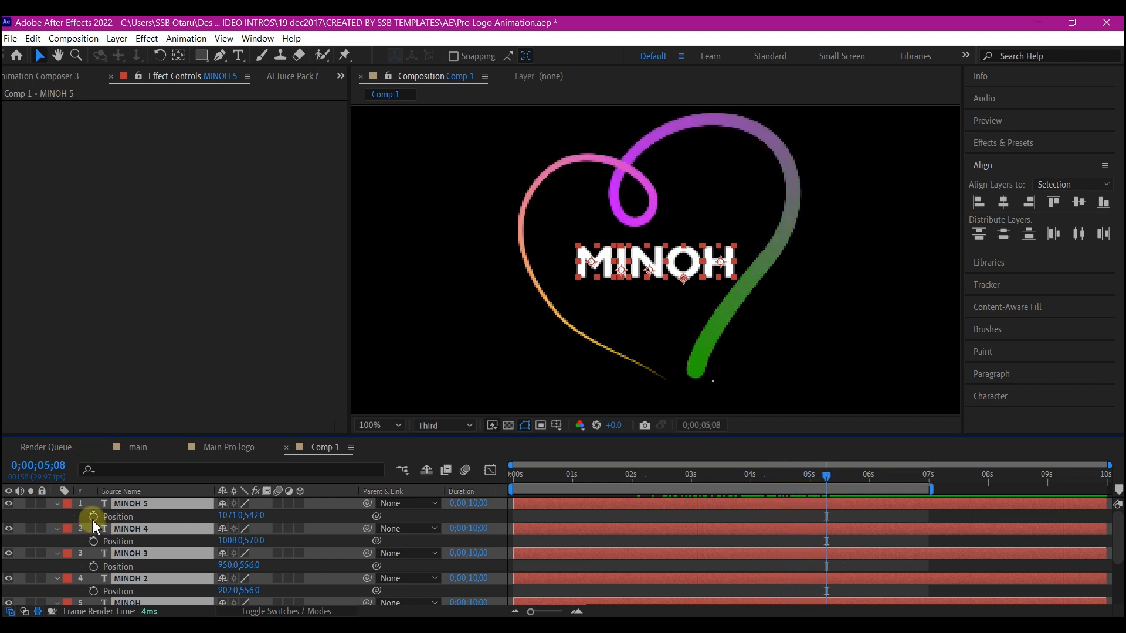
left_click(94, 517)
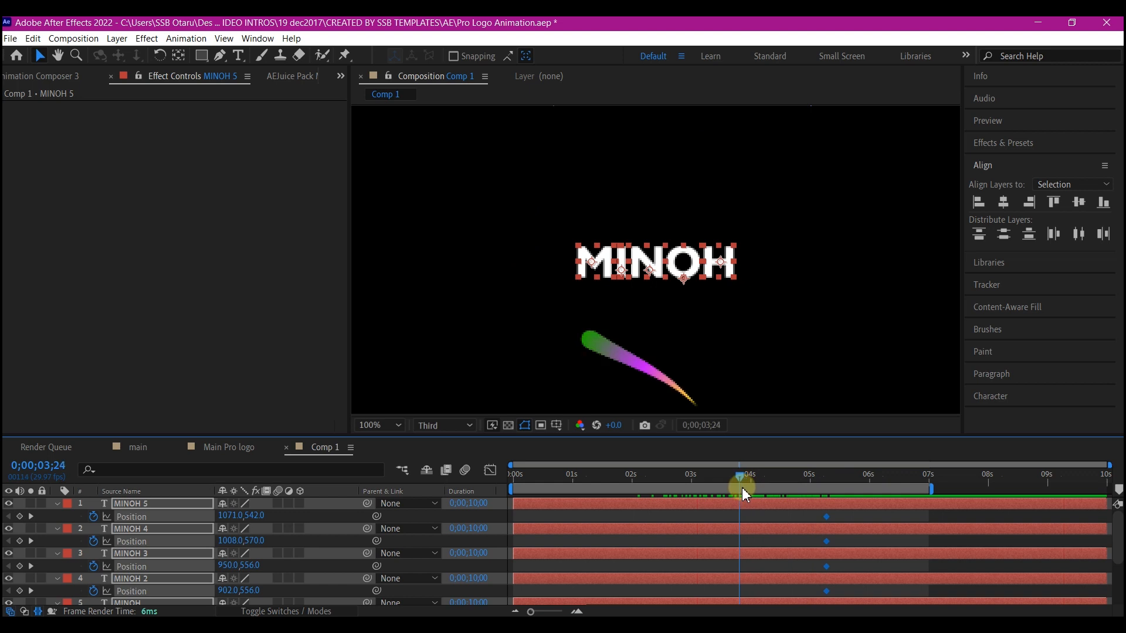
left_click_drag(740, 491, 744, 491)
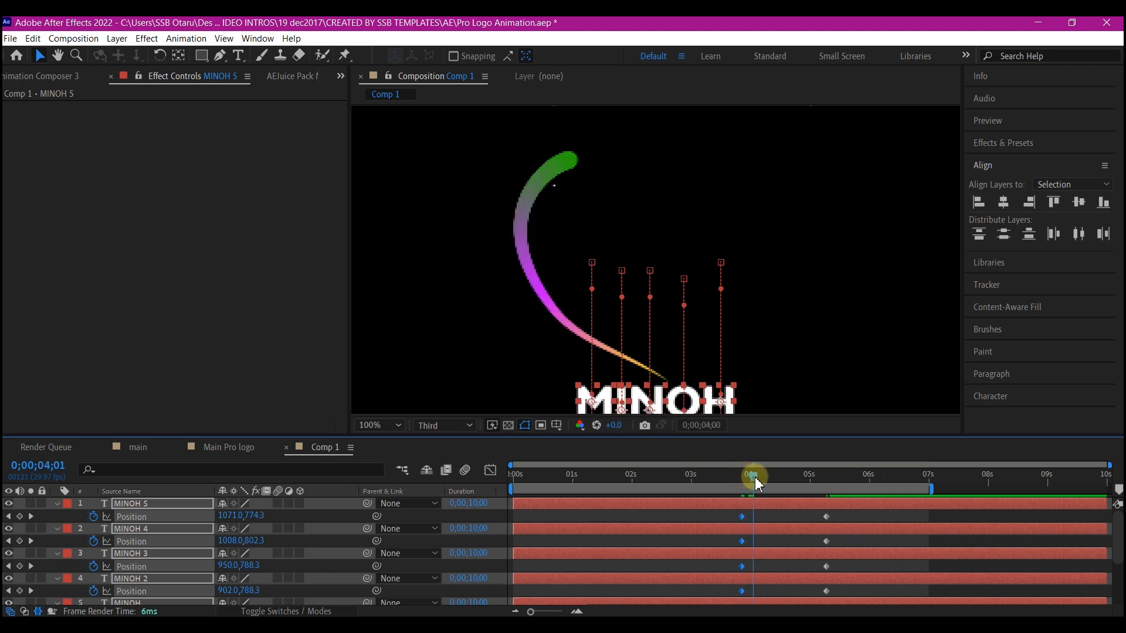
left_click_drag(754, 476, 774, 476)
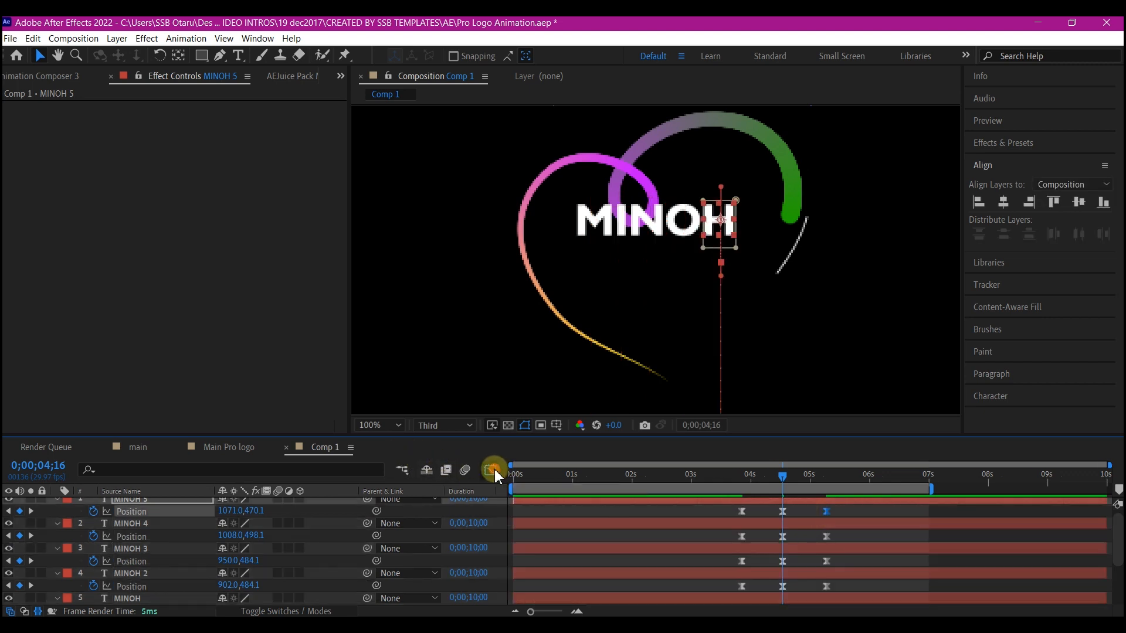
left_click(493, 471)
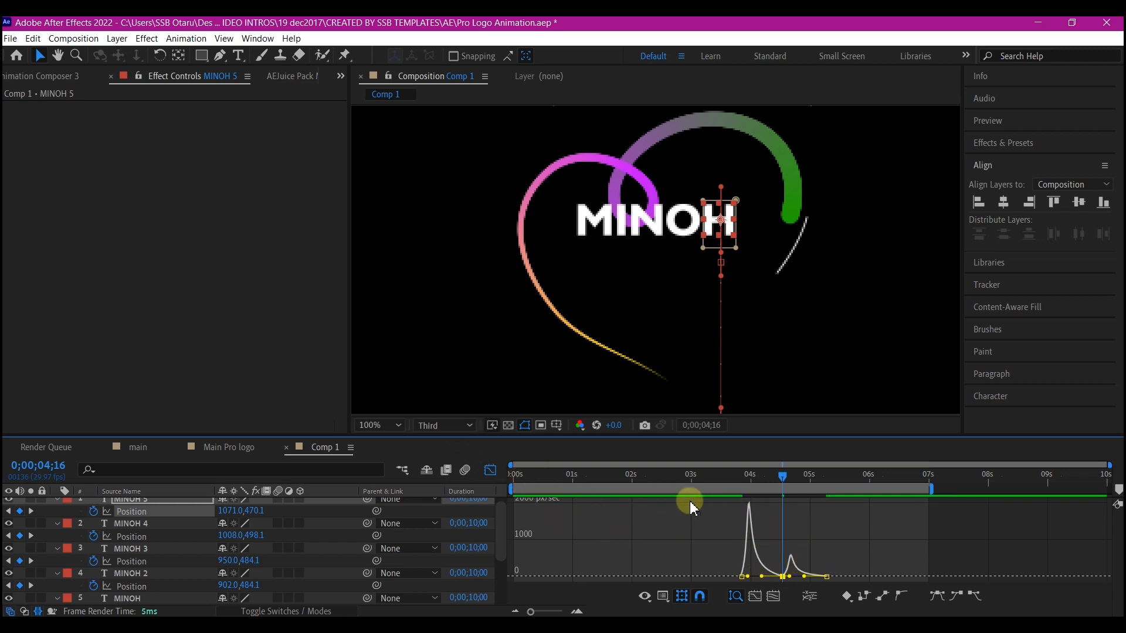
- Offset each letter layer's keyframes a few frames later than the previous and scrub the staggered rise
left_click(490, 469)
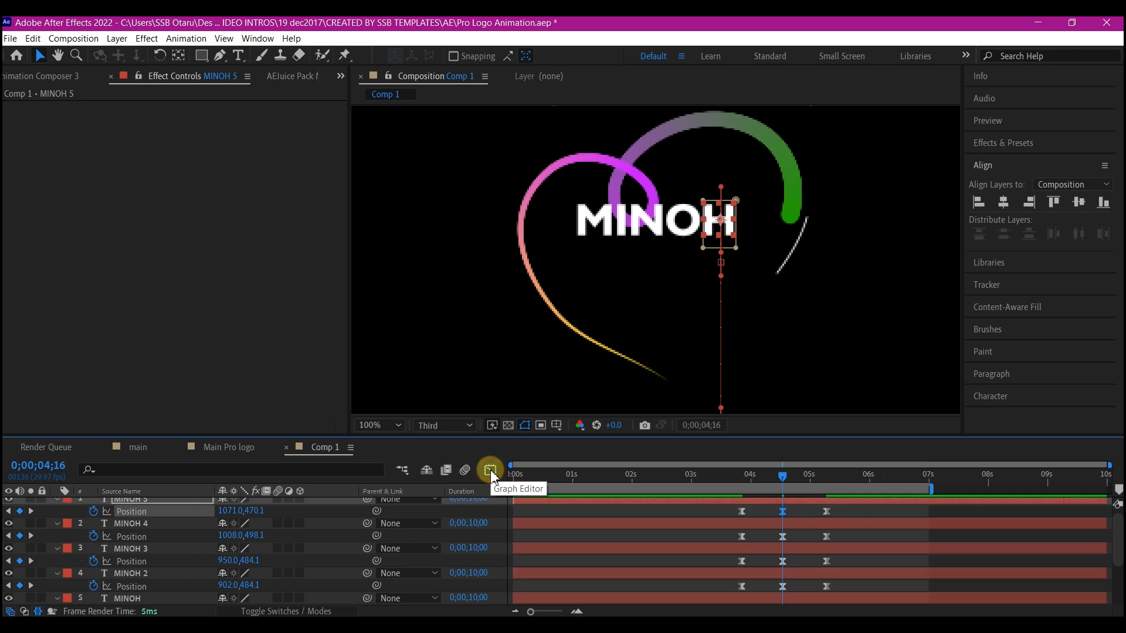
left_click(490, 470)
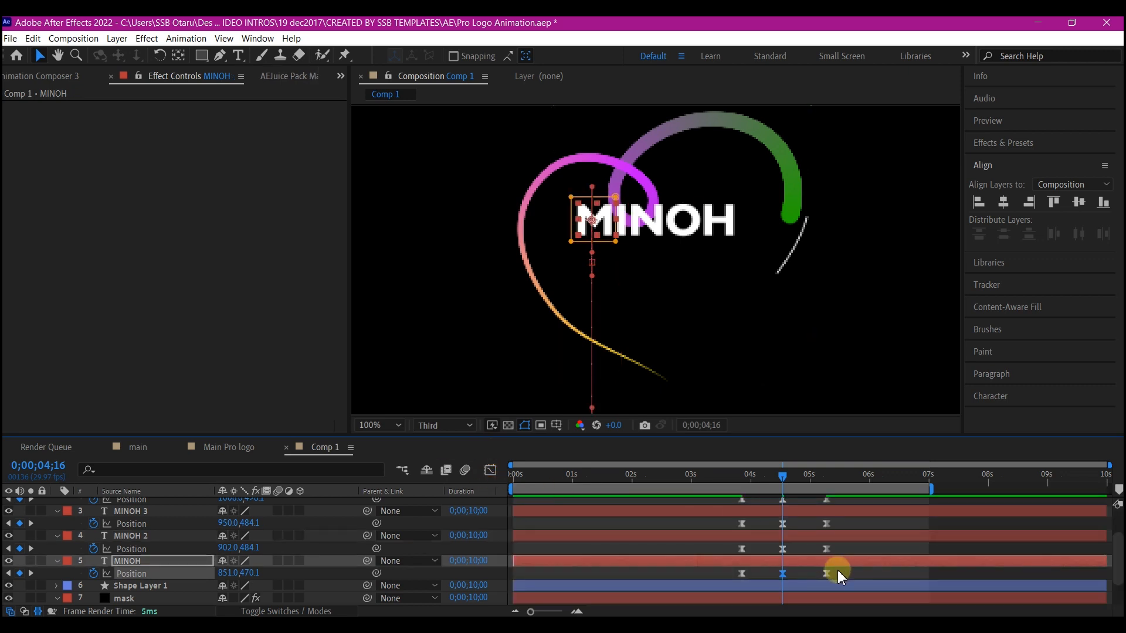
mouse_move(854, 555)
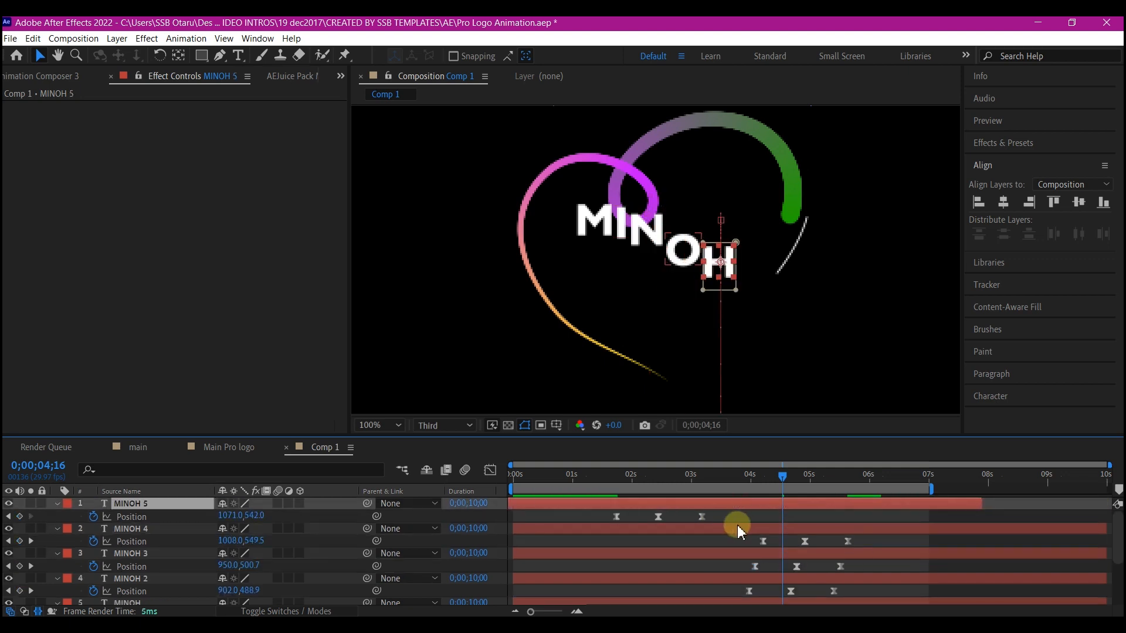
left_click(370, 424)
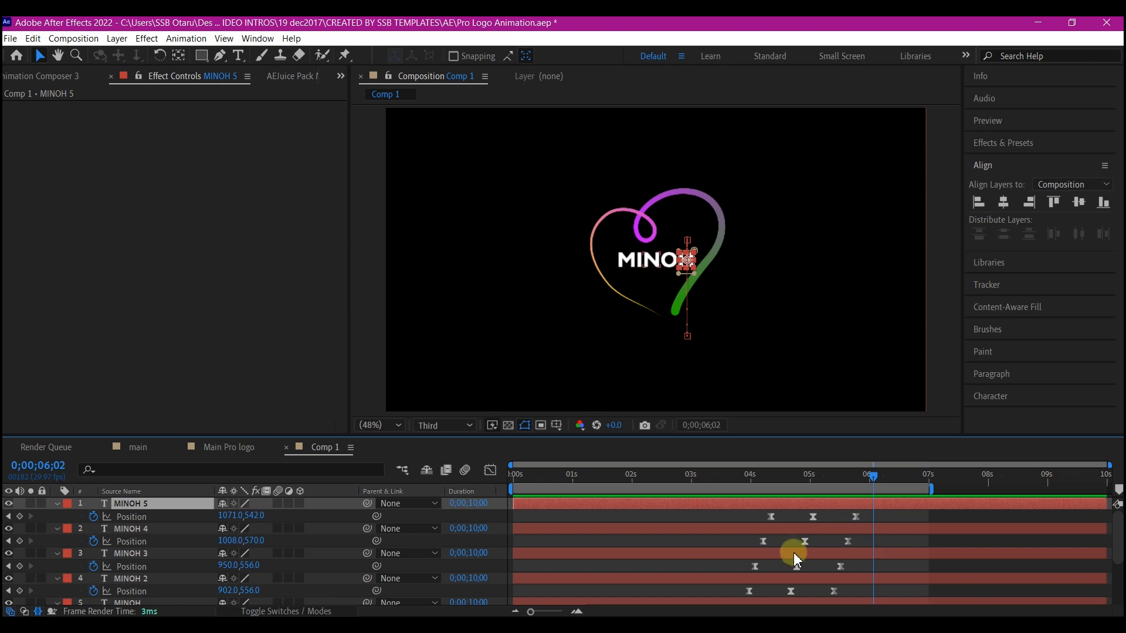
scroll("down", 3)
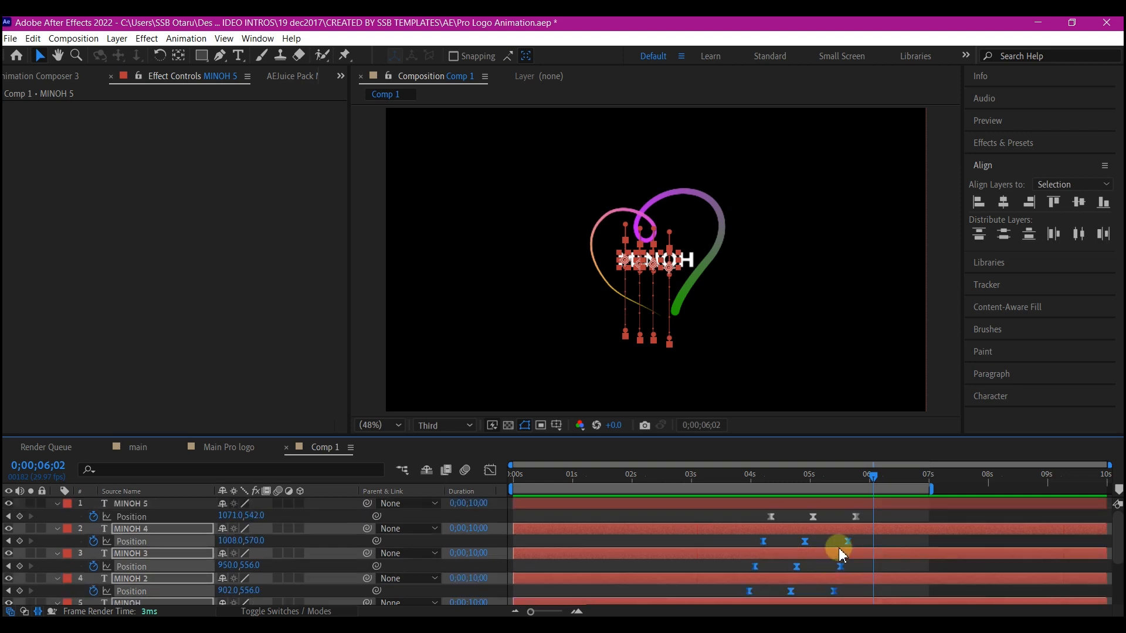
left_click_drag(840, 552, 725, 545)
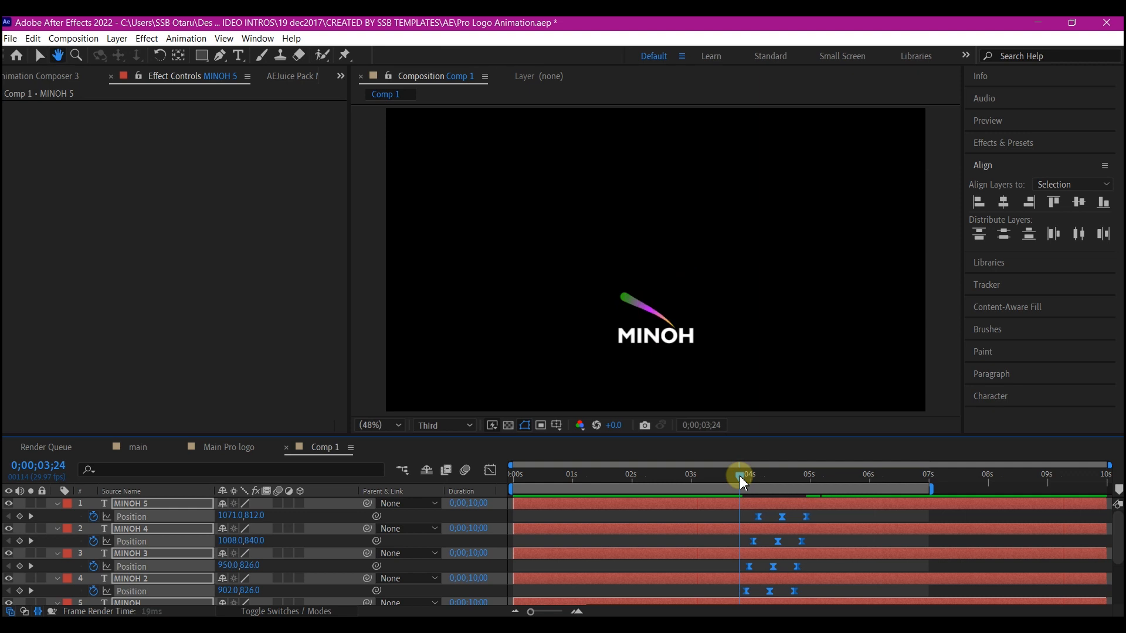
left_click_drag(740, 482, 743, 482)
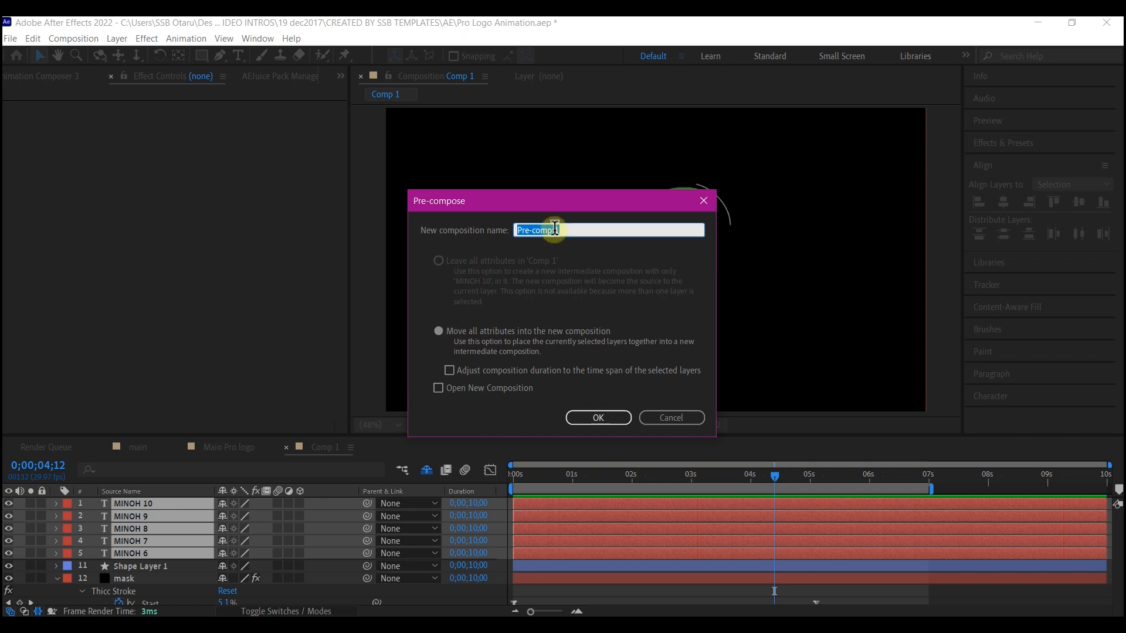
- Pre-compose the five letter layers into a composition named 'title'
type("title")
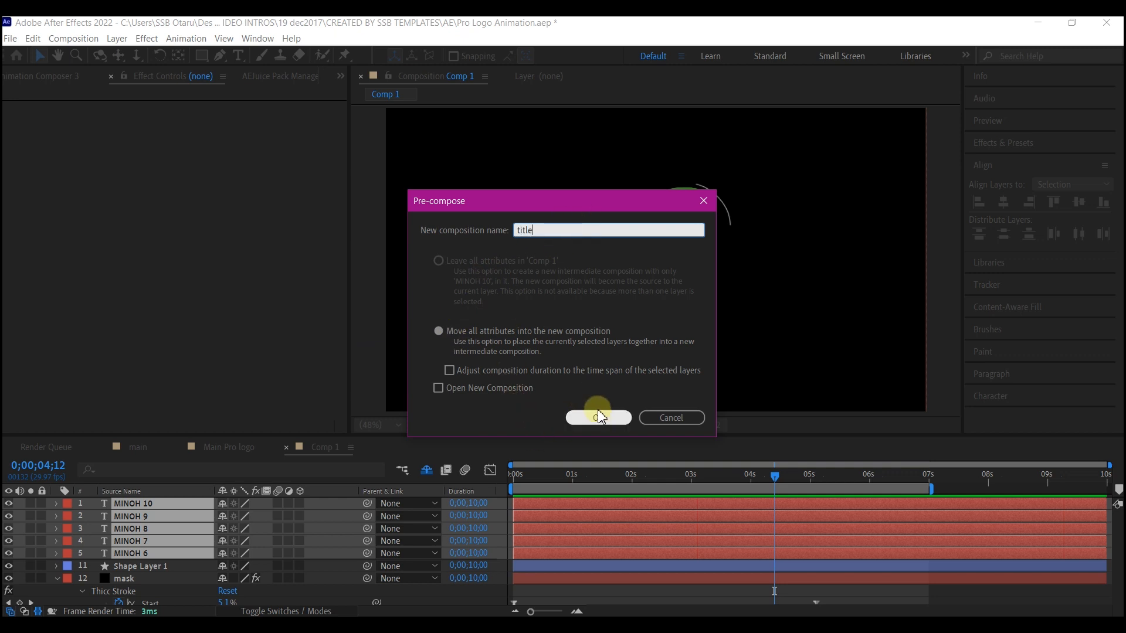
left_click(598, 417)
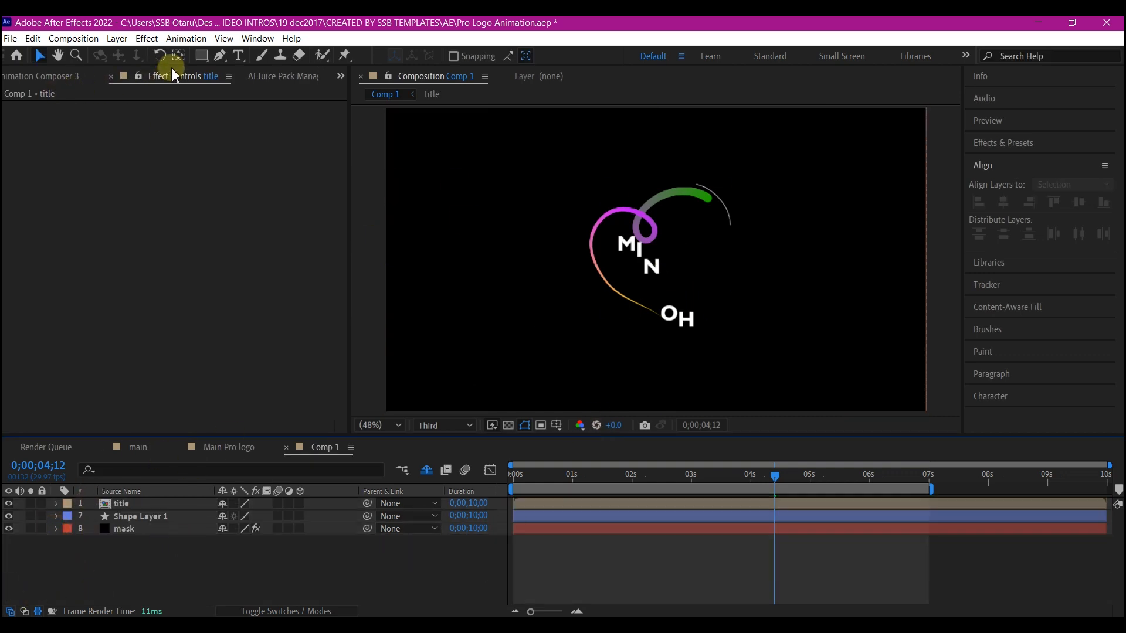
- Set the Pen tool to Stroke None with a solid Fill for the new heart shape
left_click(238, 56)
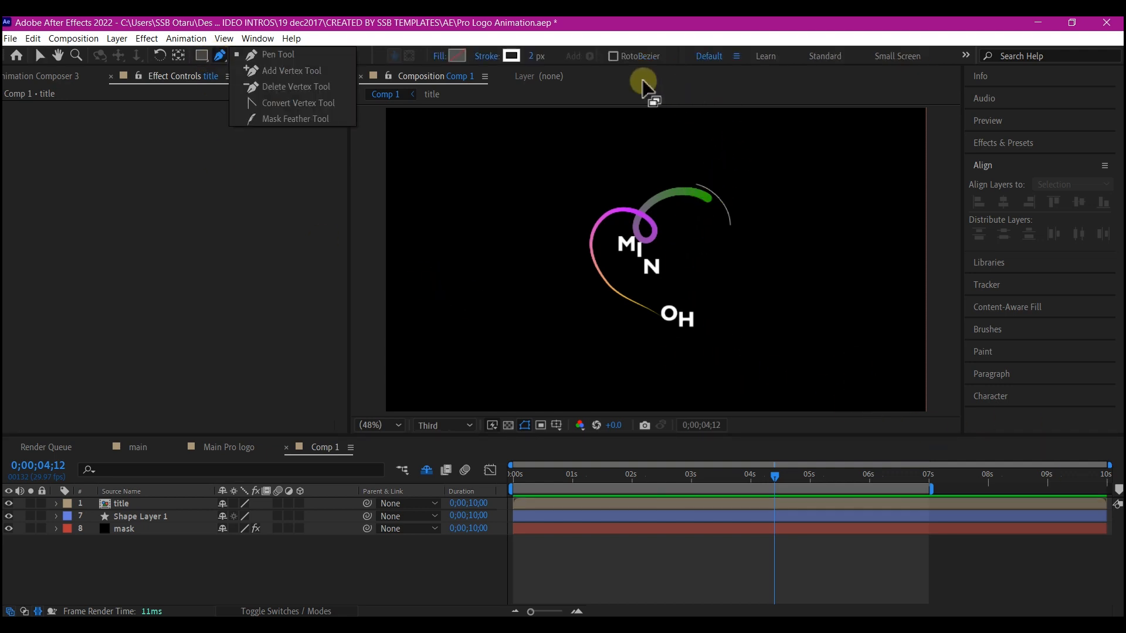
left_click(487, 57)
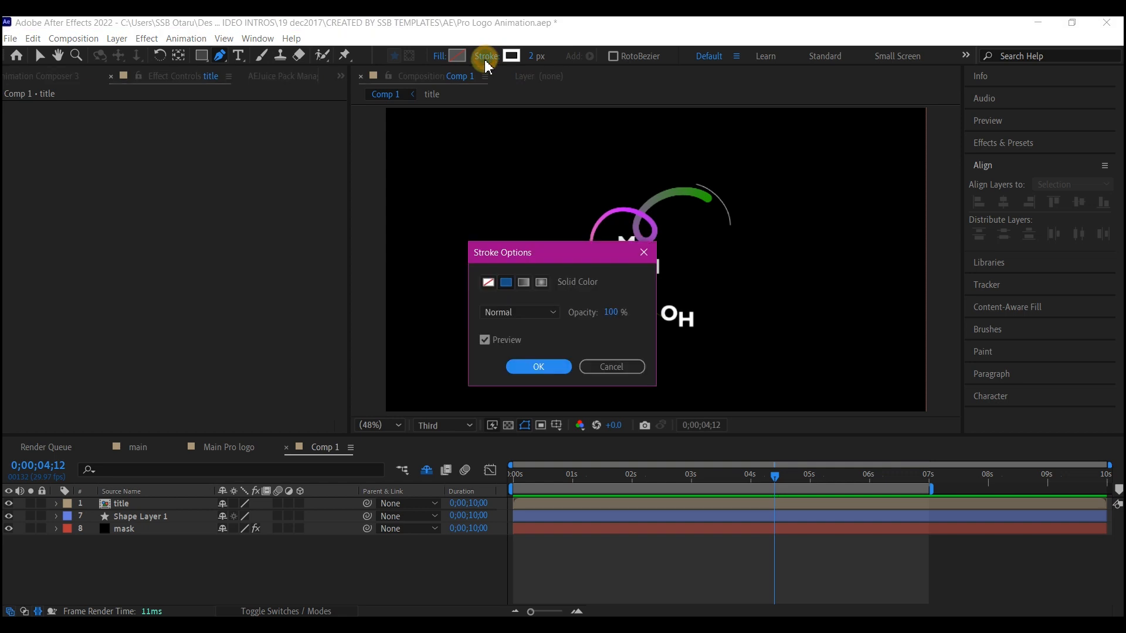
left_click(523, 282)
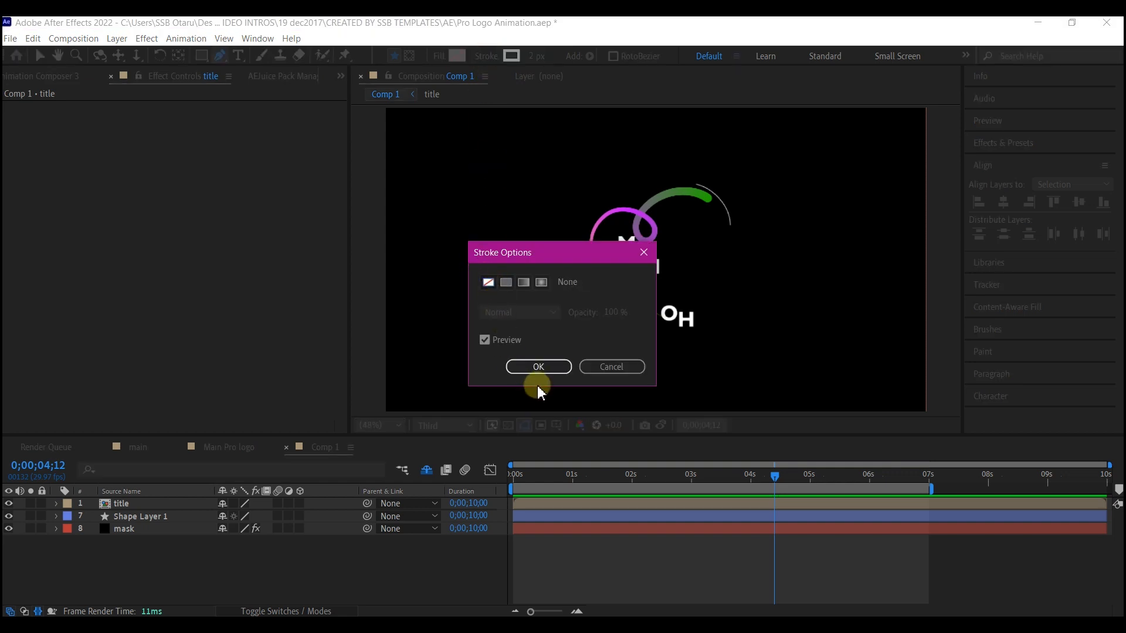
left_click(539, 366)
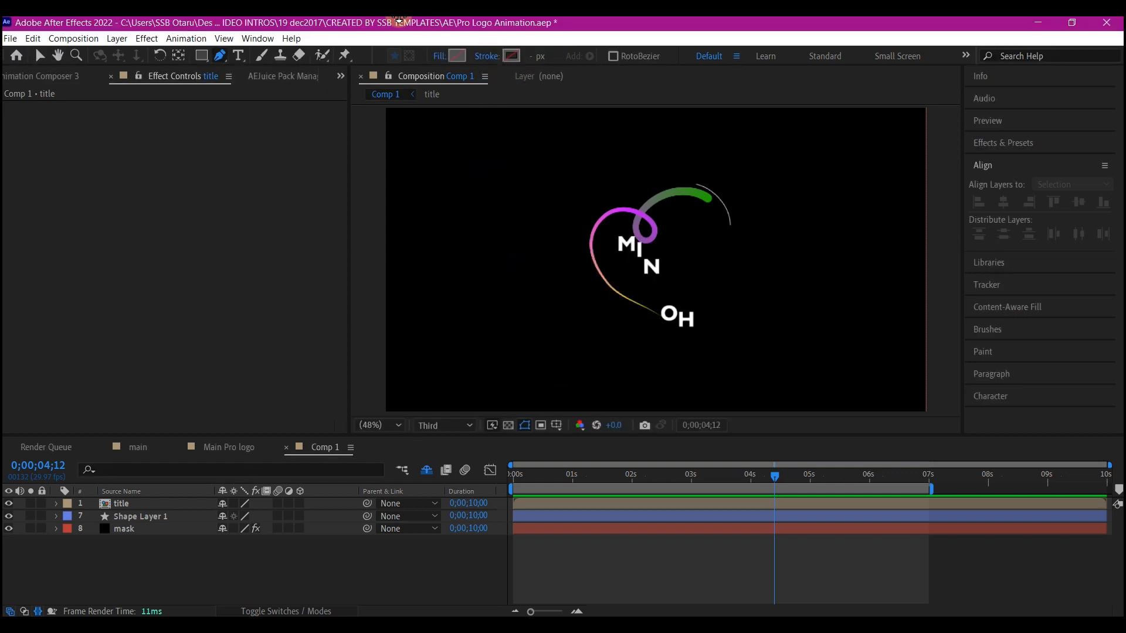
left_click(439, 56)
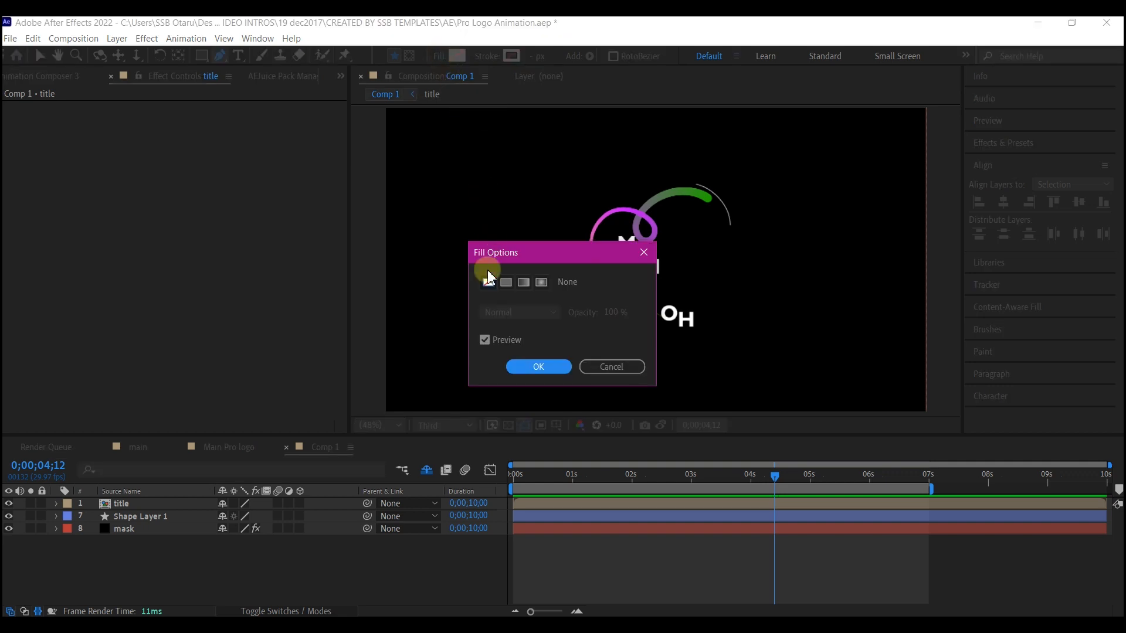
left_click(538, 366)
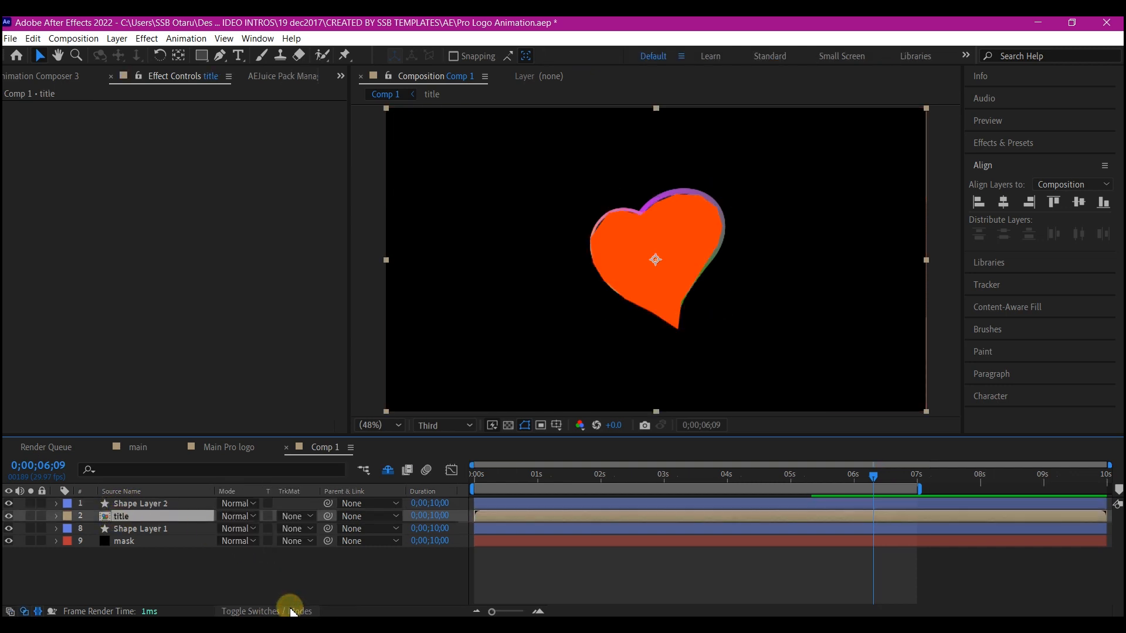
- Set the title layer's TrkMat to Alpha Matte 'Shape Layer 2' and scrub the reveal from the start
left_click(295, 516)
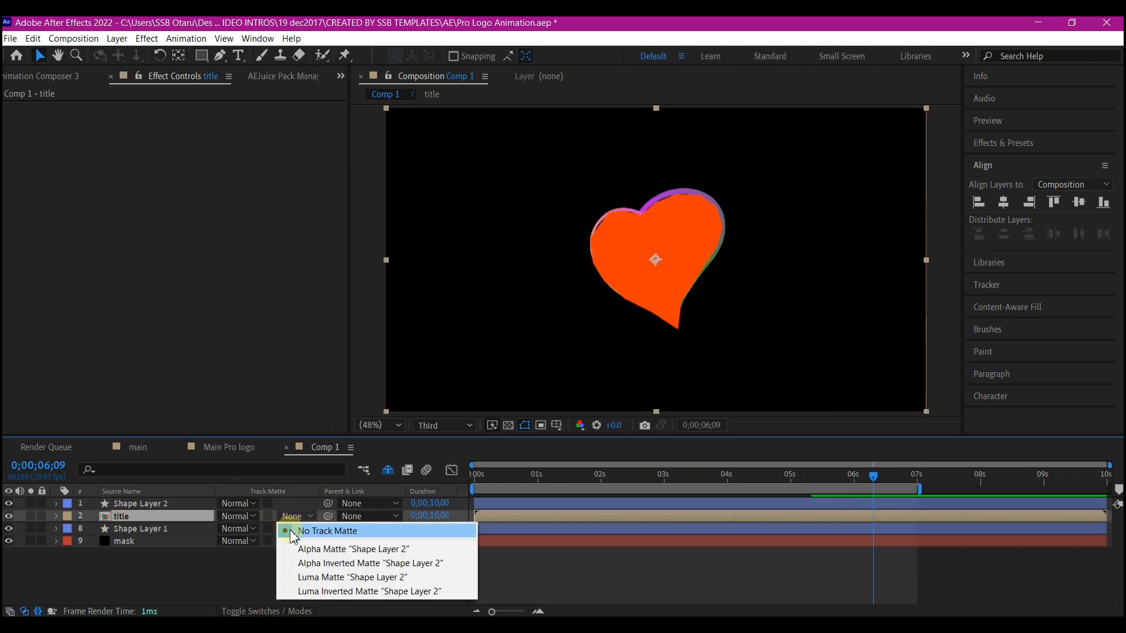
left_click(353, 549)
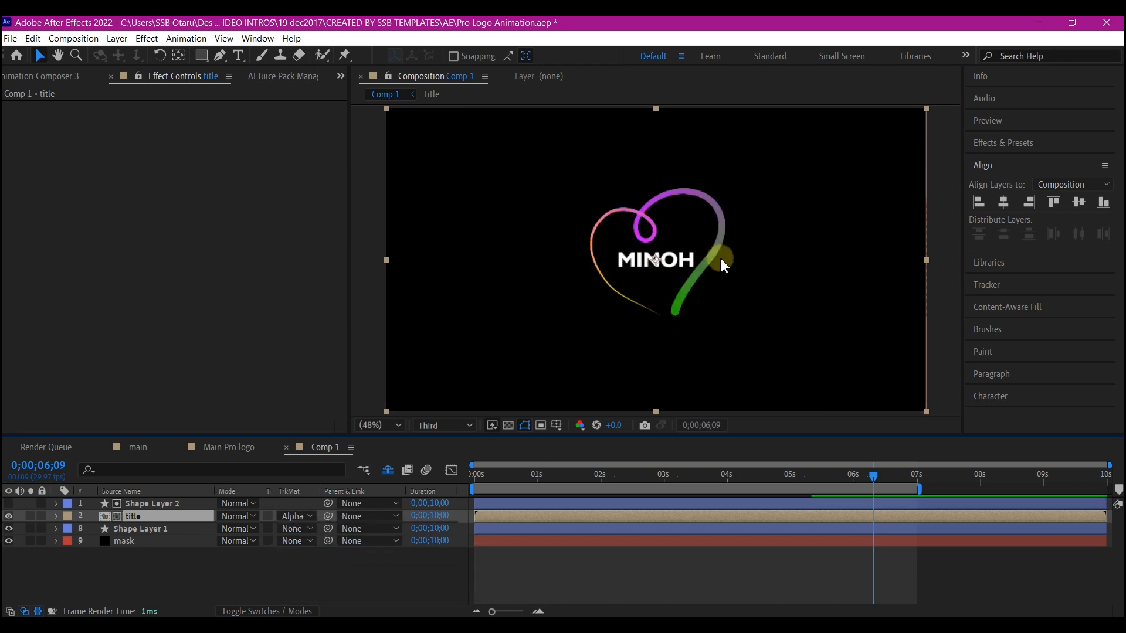
left_click_drag(873, 475, 473, 475)
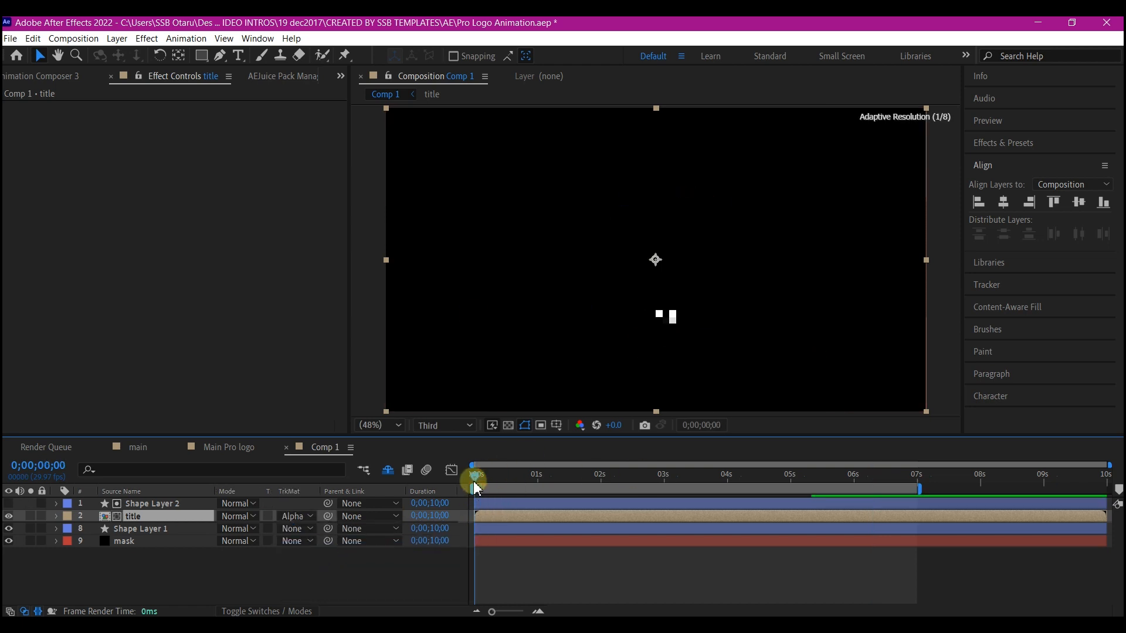
left_click_drag(475, 481, 578, 480)
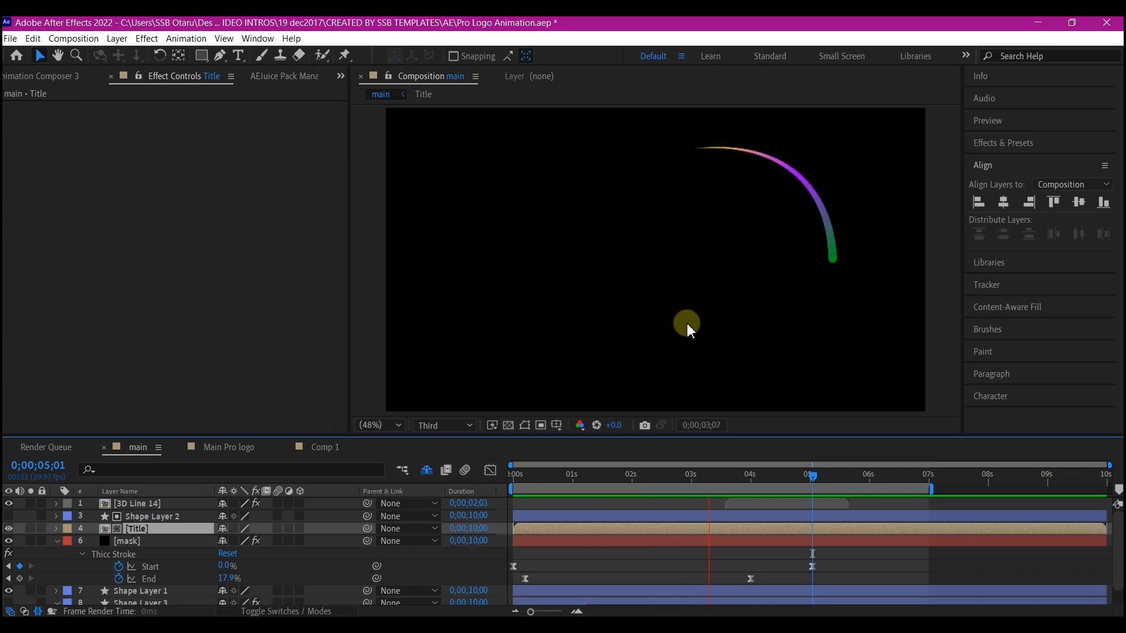
- Scrub the main composition to check the heart stroke revealing MINOH
left_click(811, 474)
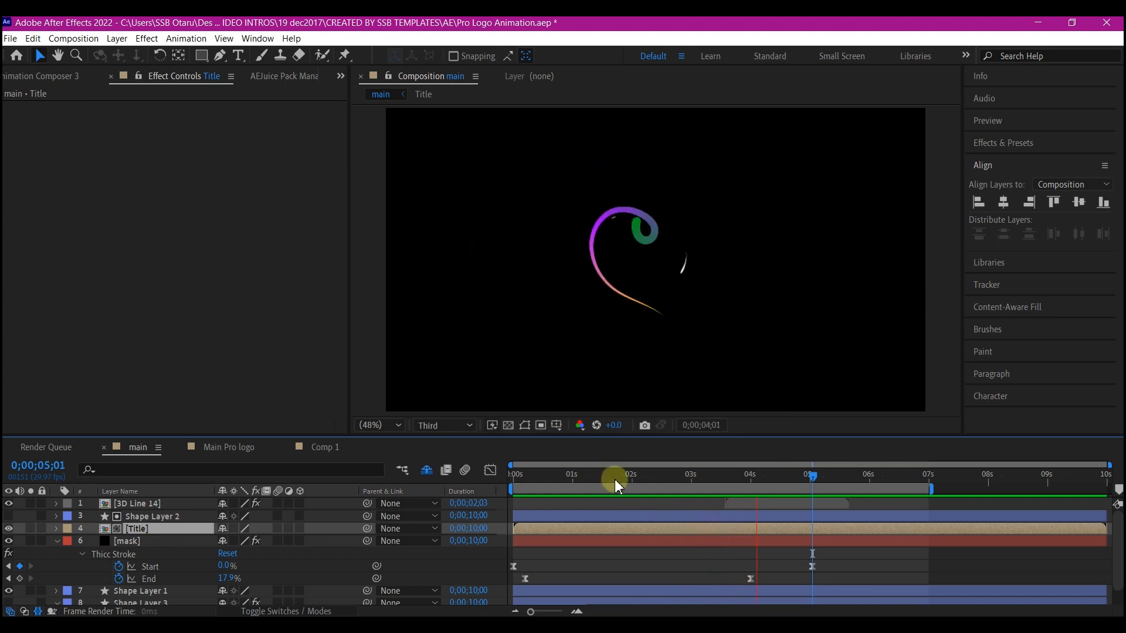
left_click_drag(616, 481, 703, 449)
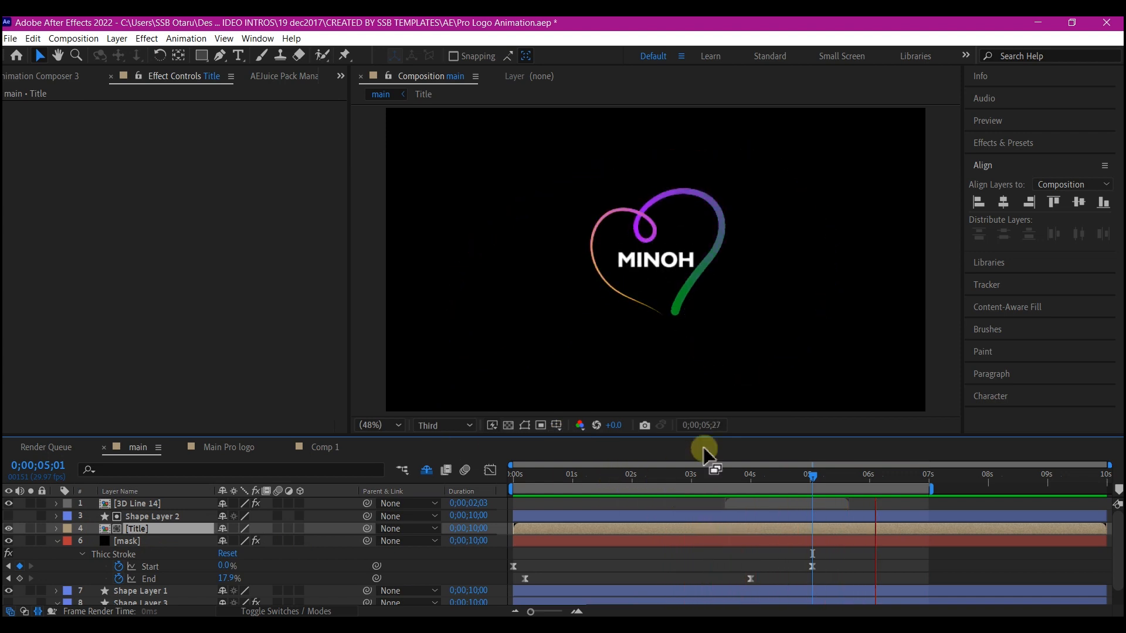